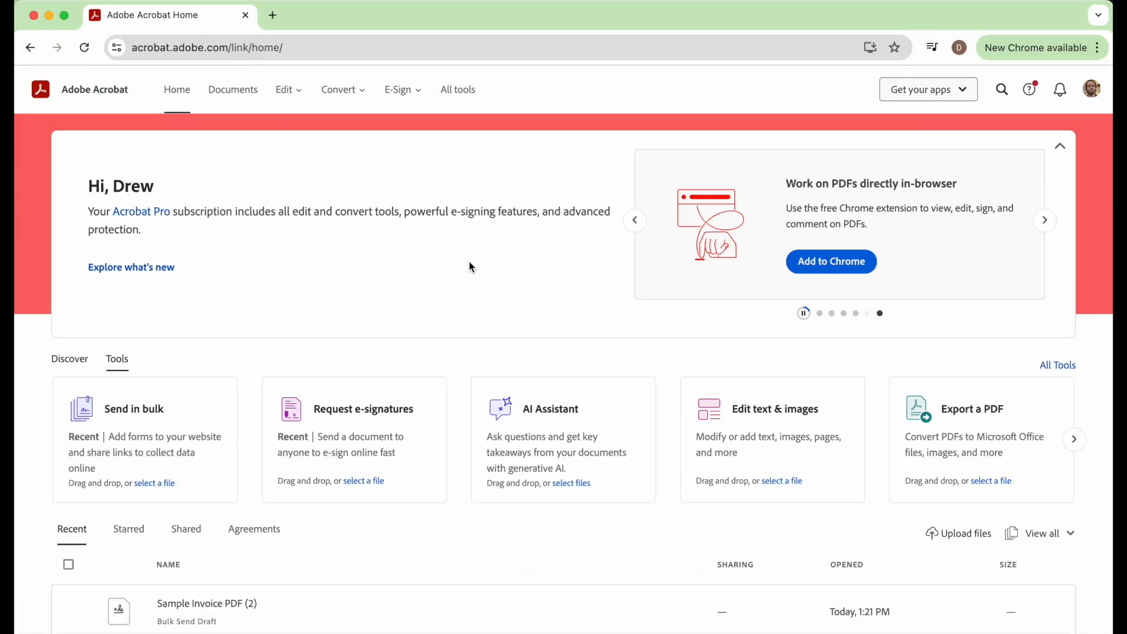
{"action": "mouse_move", "coordinate": [516, 301]}
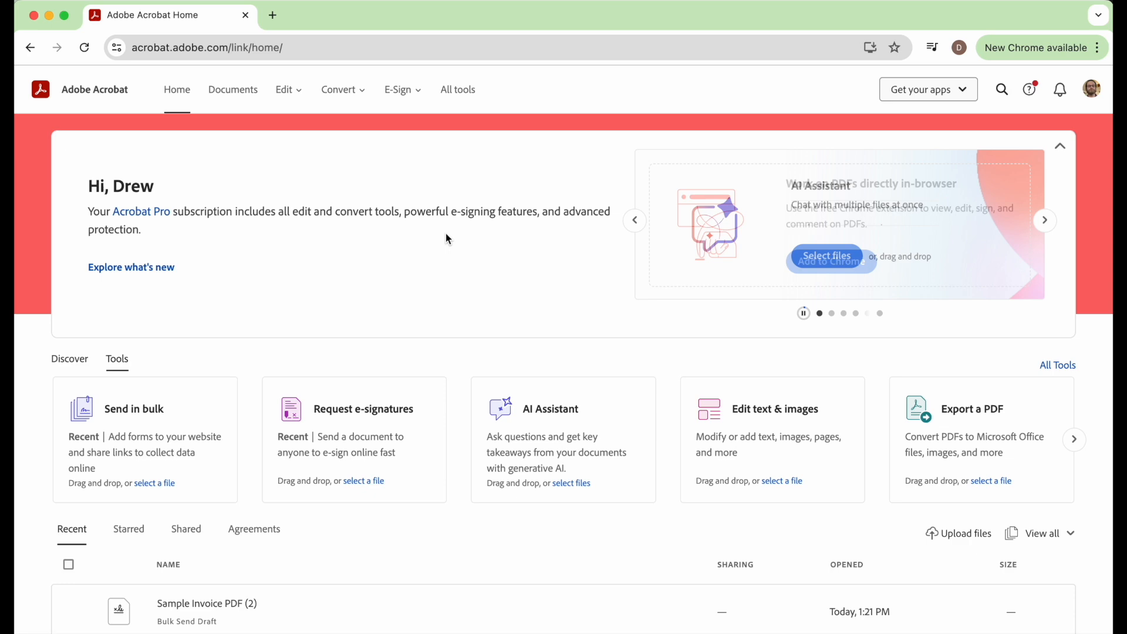
- Open the E-Sign tools page from the top navigation menu
{"action": "left_click", "coordinate": [398, 89]}
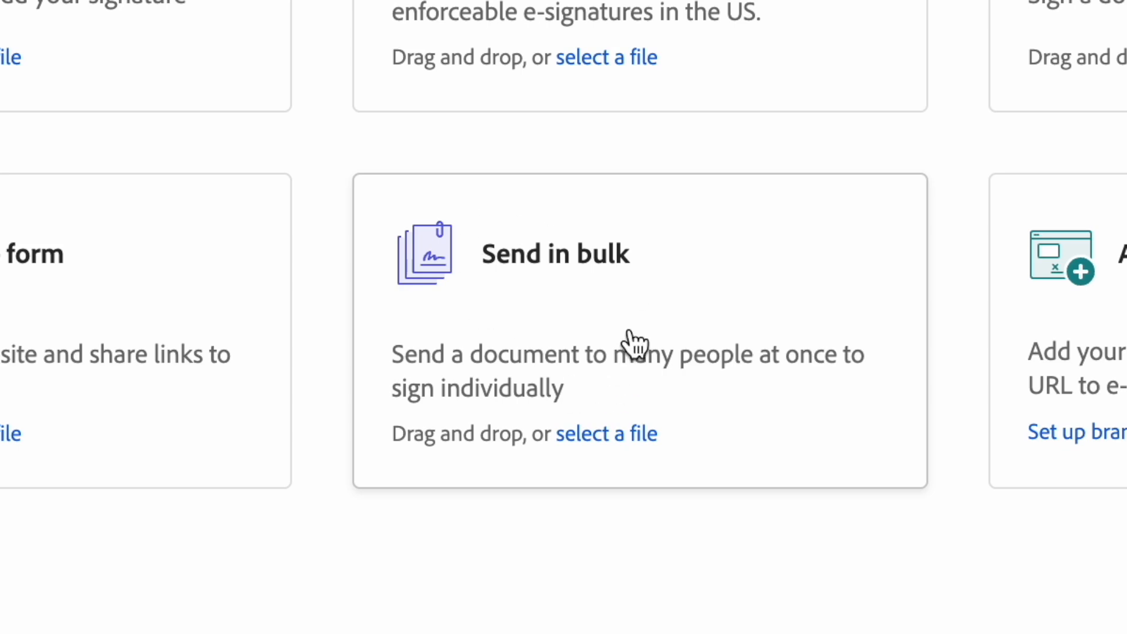
{"action": "mouse_move", "coordinate": [636, 327]}
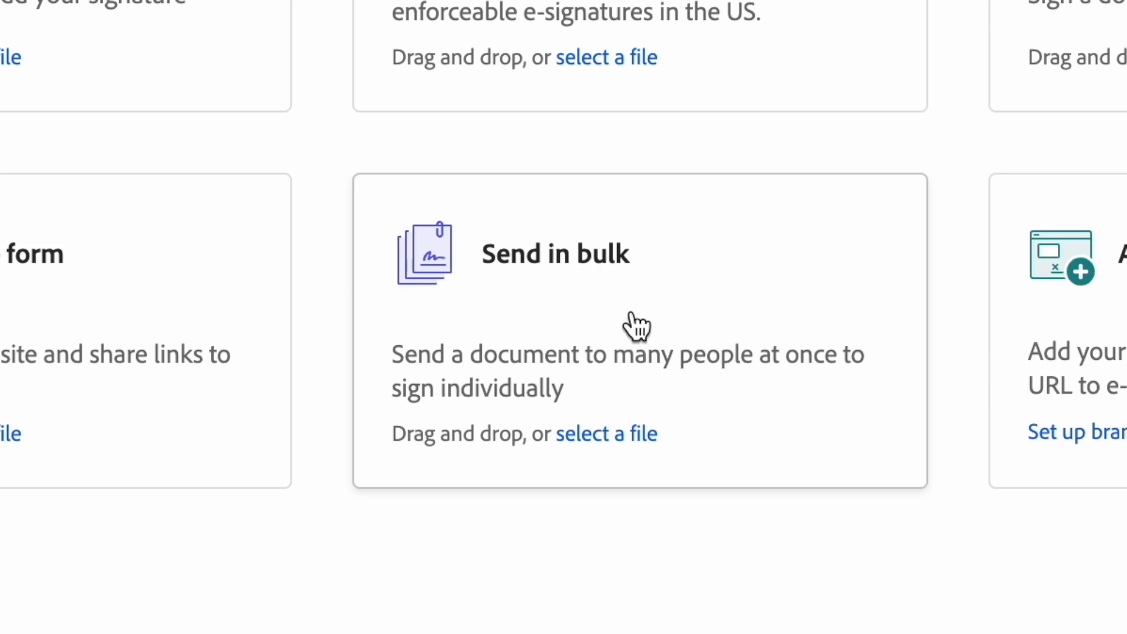
{"action": "mouse_move", "coordinate": [644, 388]}
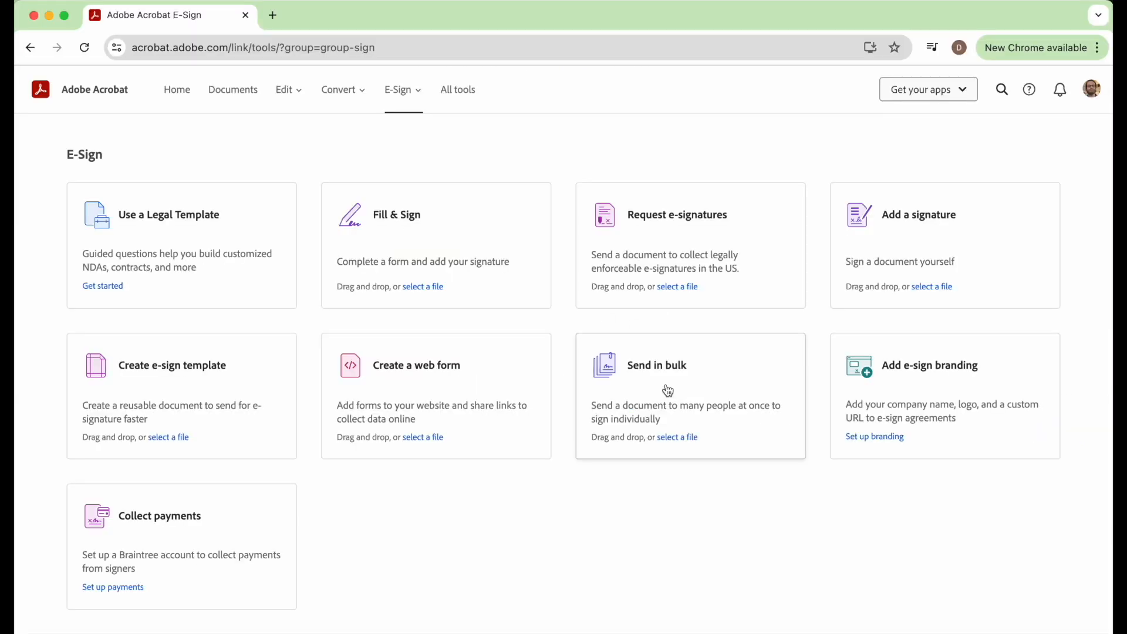
- Choose Send in bulk and upload Sample Invoice PDF from the Documents folder
{"action": "left_click", "coordinate": [657, 366]}
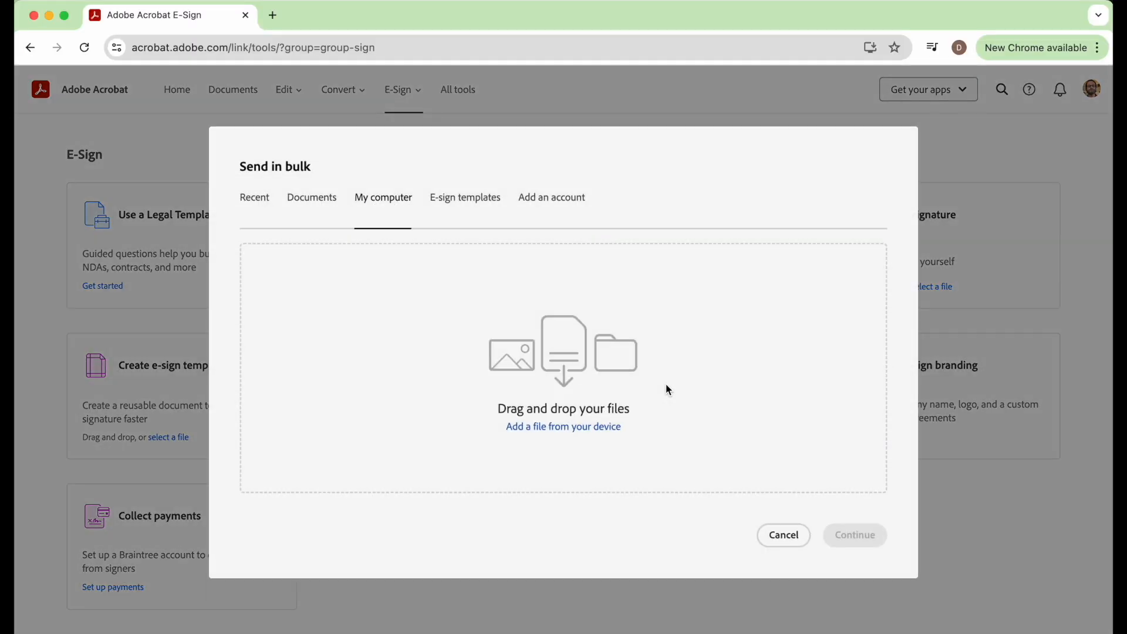
{"action": "mouse_move", "coordinate": [661, 391]}
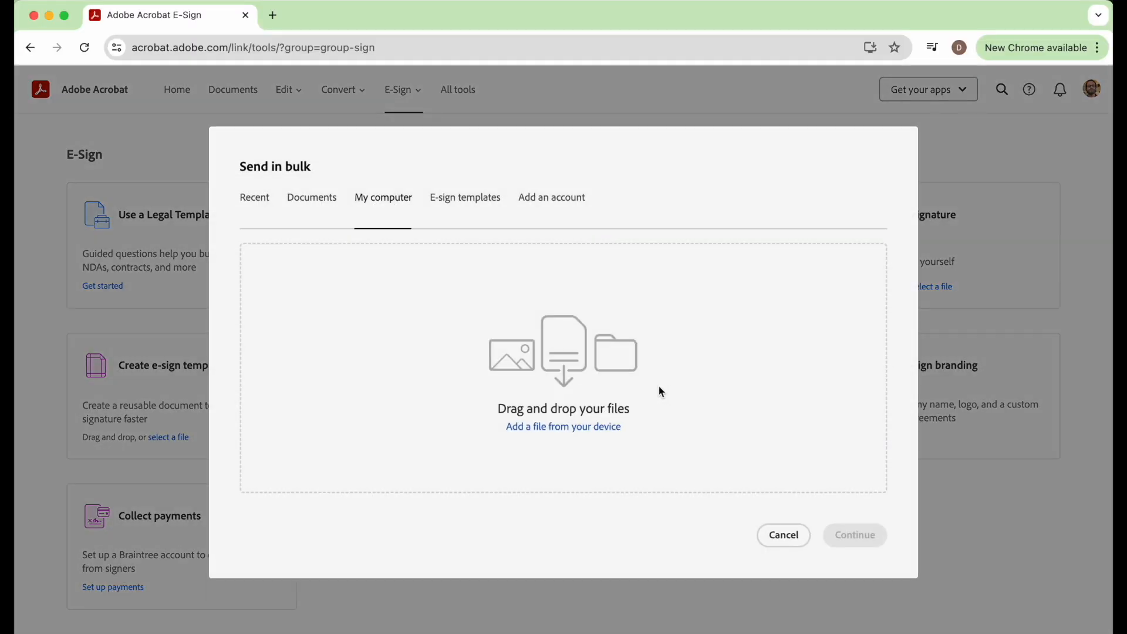
{"action": "mouse_move", "coordinate": [564, 426]}
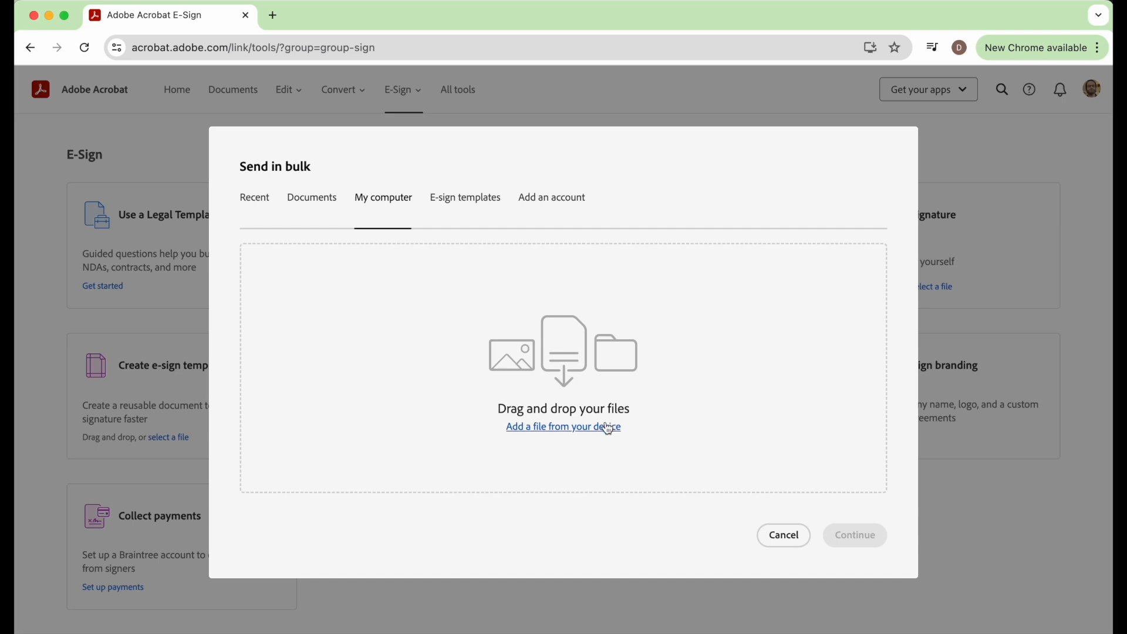
{"action": "left_click", "coordinate": [563, 426]}
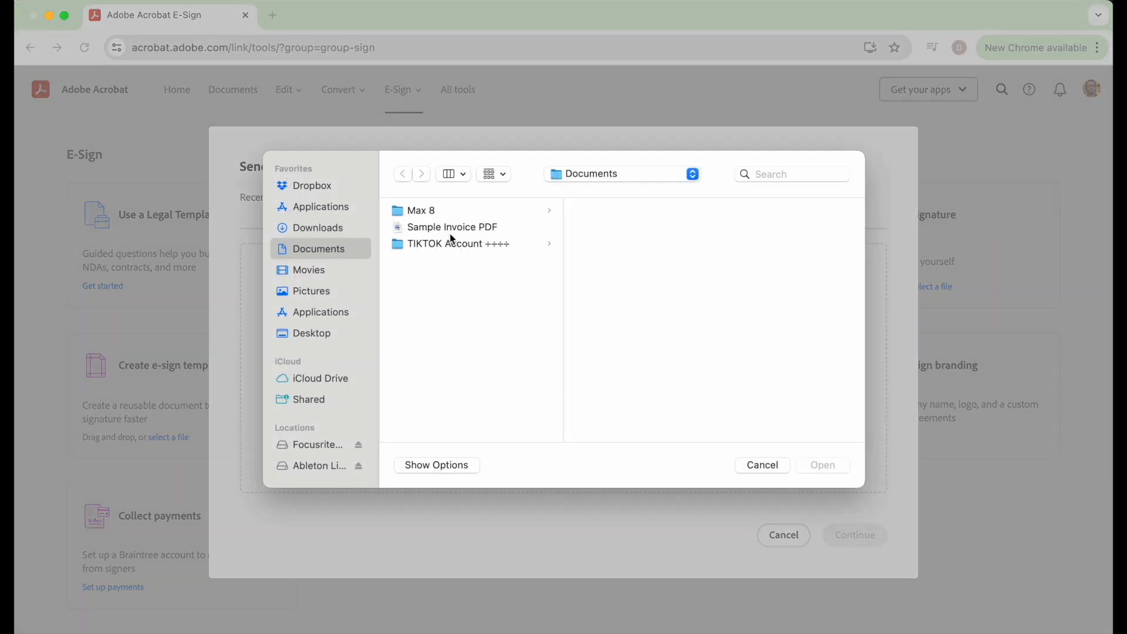
{"action": "left_click", "coordinate": [453, 226]}
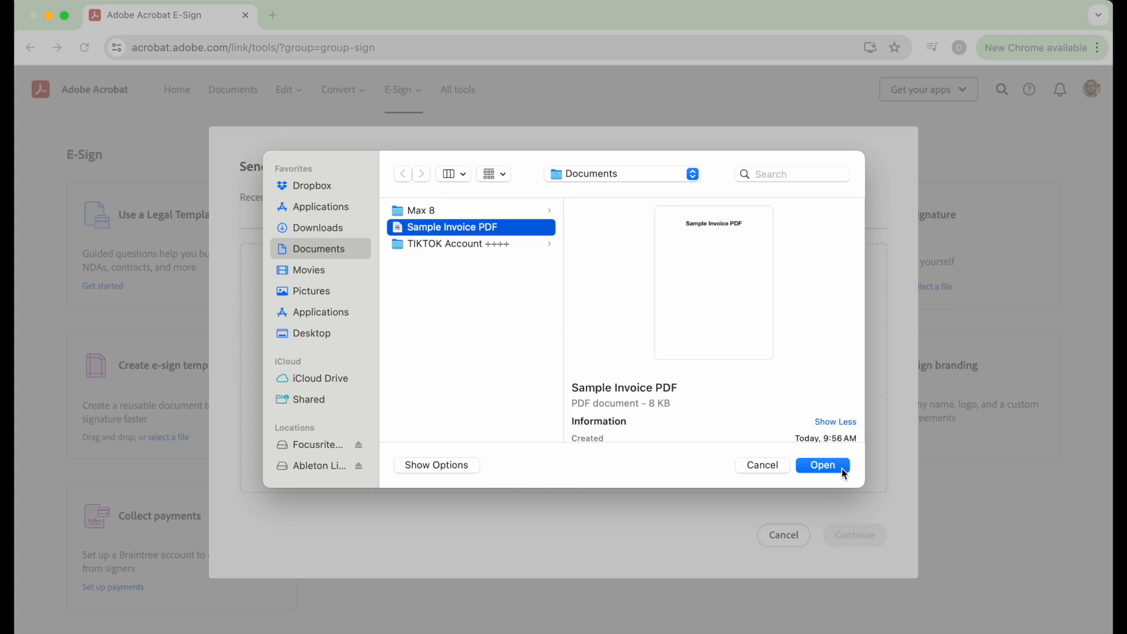
{"action": "left_click", "coordinate": [822, 465]}
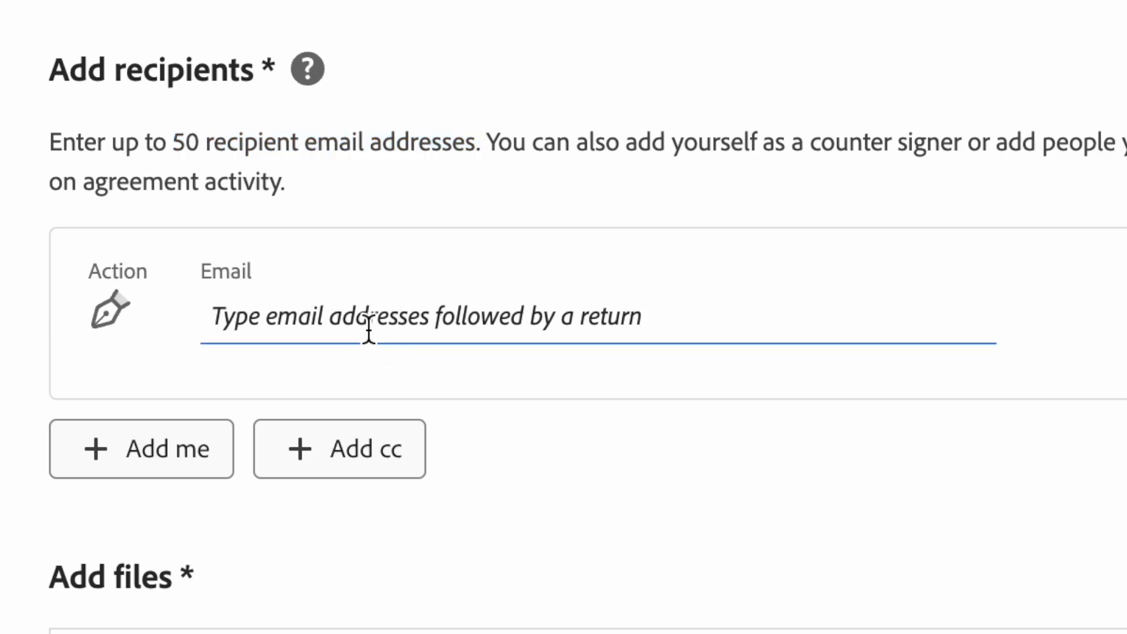
- Enter the four recipient email addresses, accepting autocomplete suggestions
{"action": "type", "text": "email@email.com"}
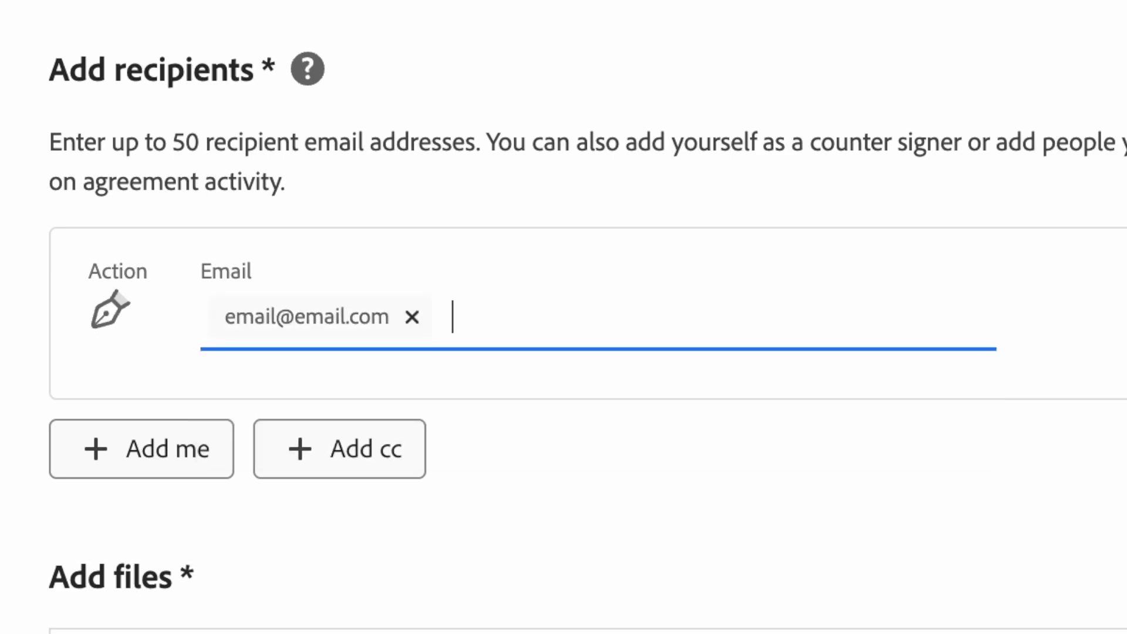
{"action": "type", "text": "email2"}
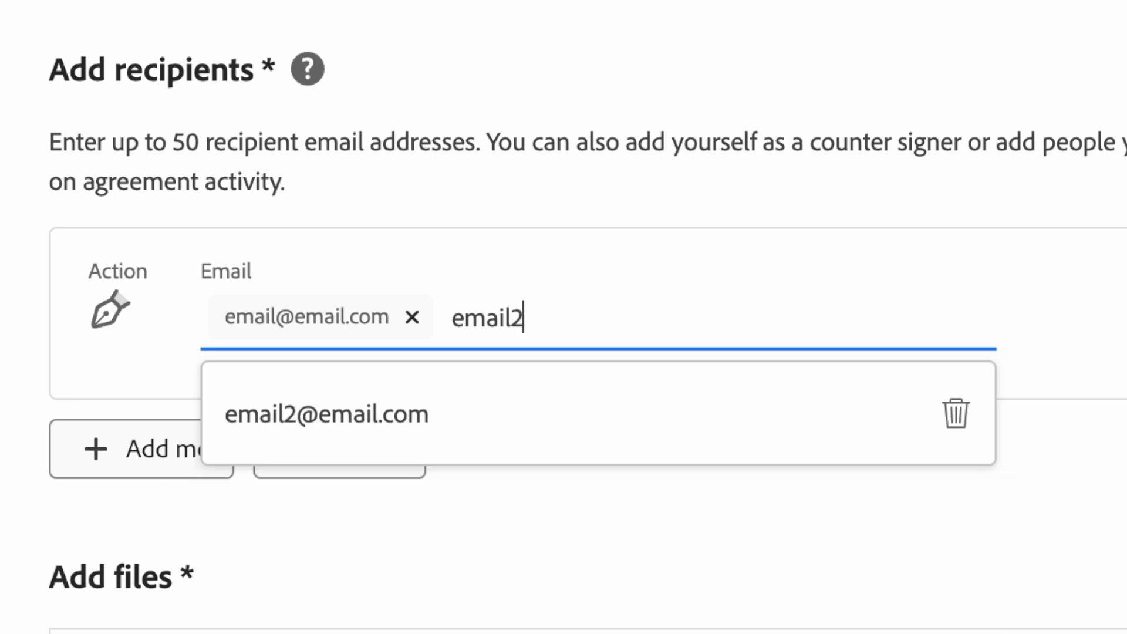
{"action": "type", "text": "@ema"}
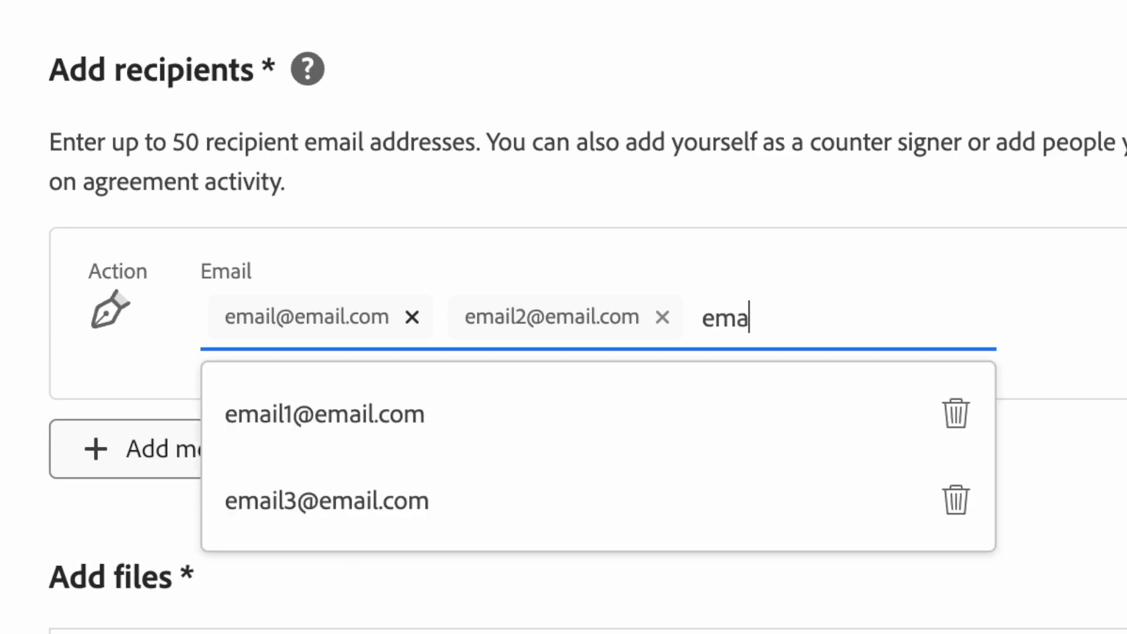
{"action": "left_click", "coordinate": [325, 501]}
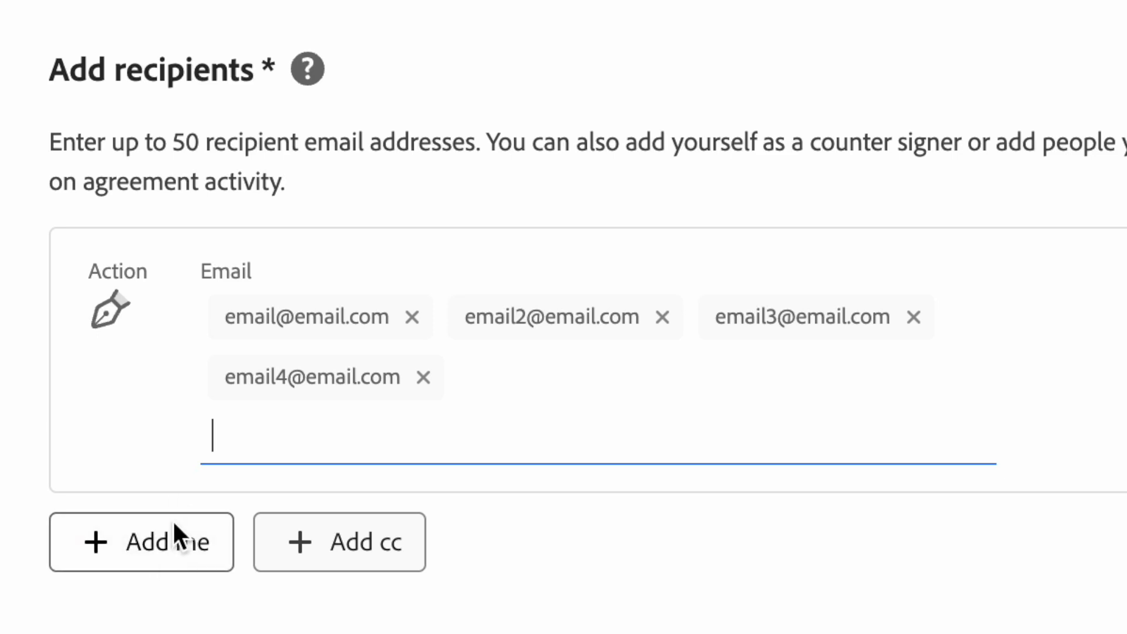
{"action": "mouse_move", "coordinate": [179, 541]}
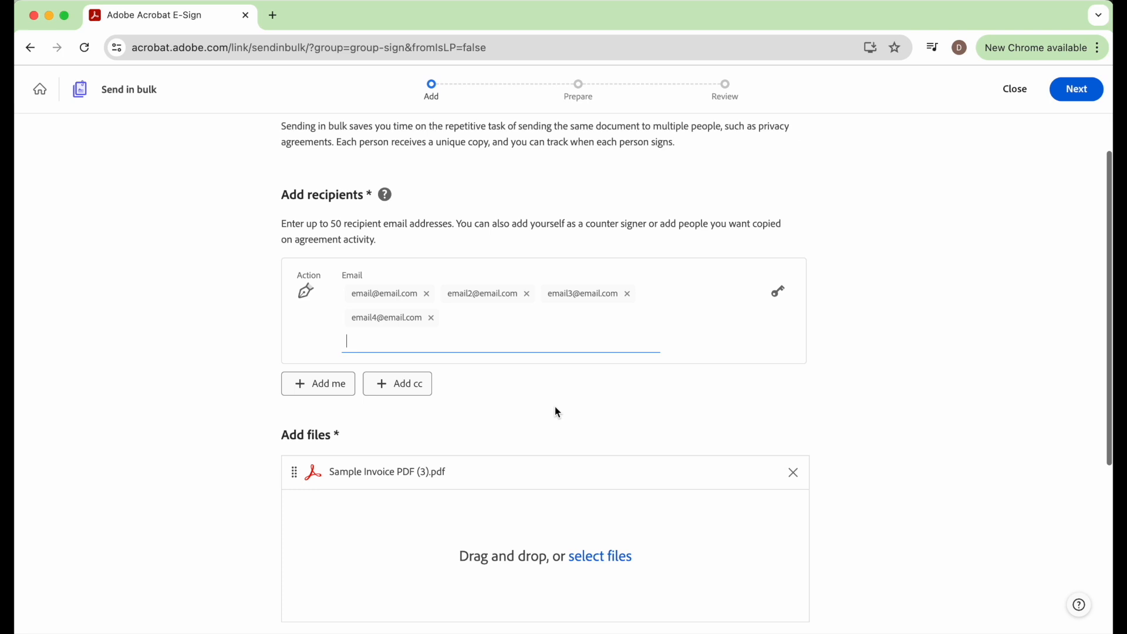
{"action": "mouse_move", "coordinate": [779, 292]}
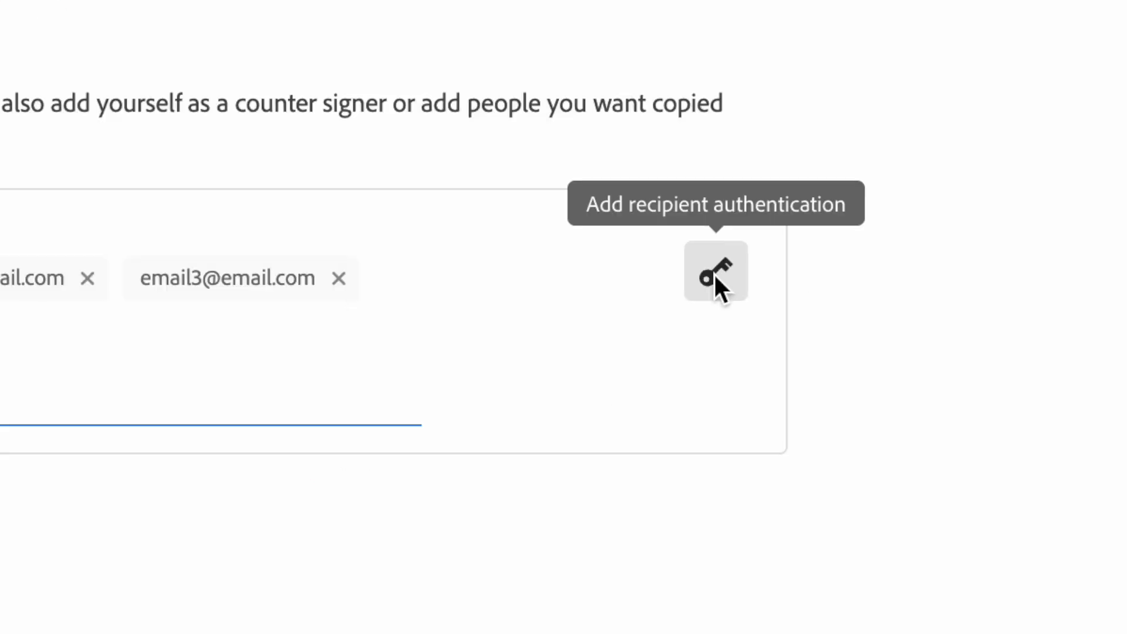
- Add confirmed password authentication for the recipients, checking it with Show Password
{"action": "left_click", "coordinate": [715, 272]}
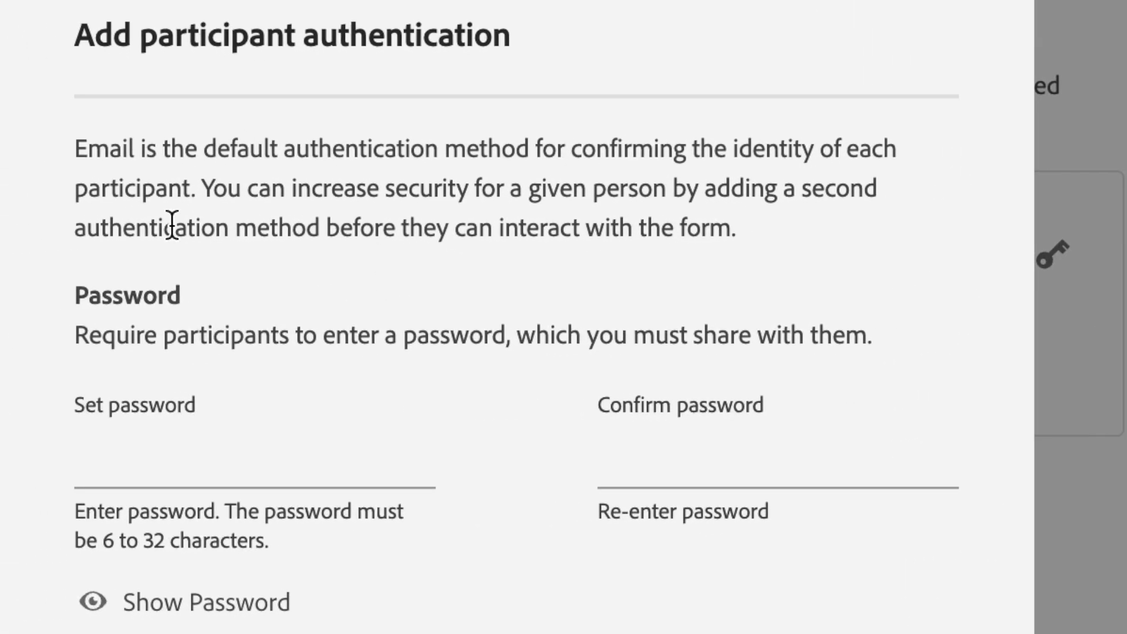
{"action": "left_click", "coordinate": [252, 461]}
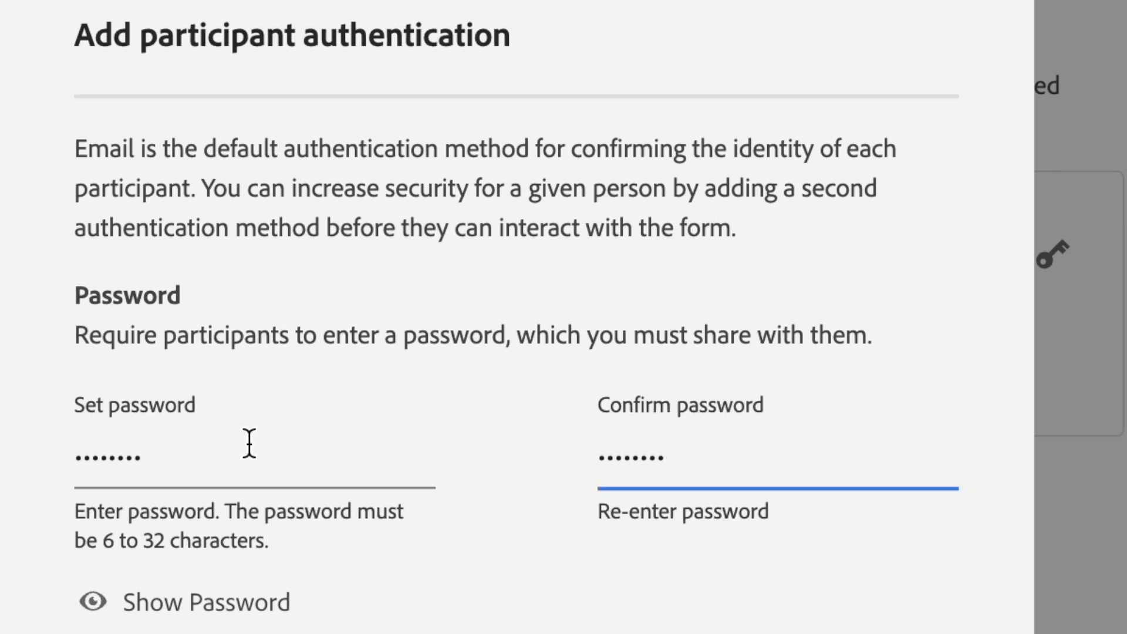
{"action": "left_click", "coordinate": [92, 602]}
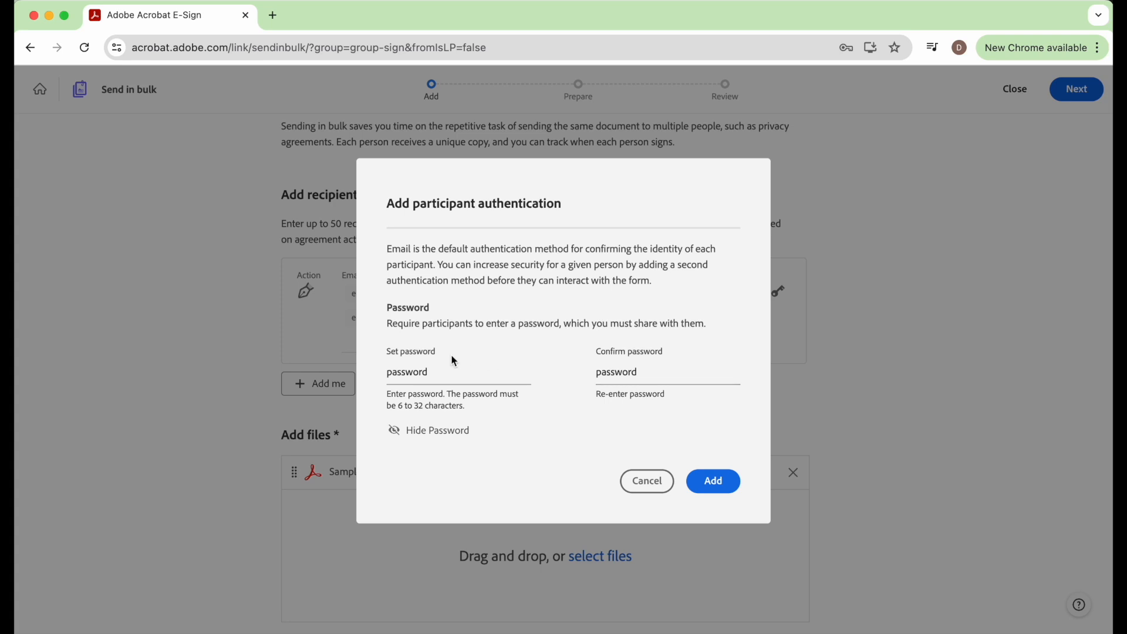
{"action": "left_click", "coordinate": [712, 481]}
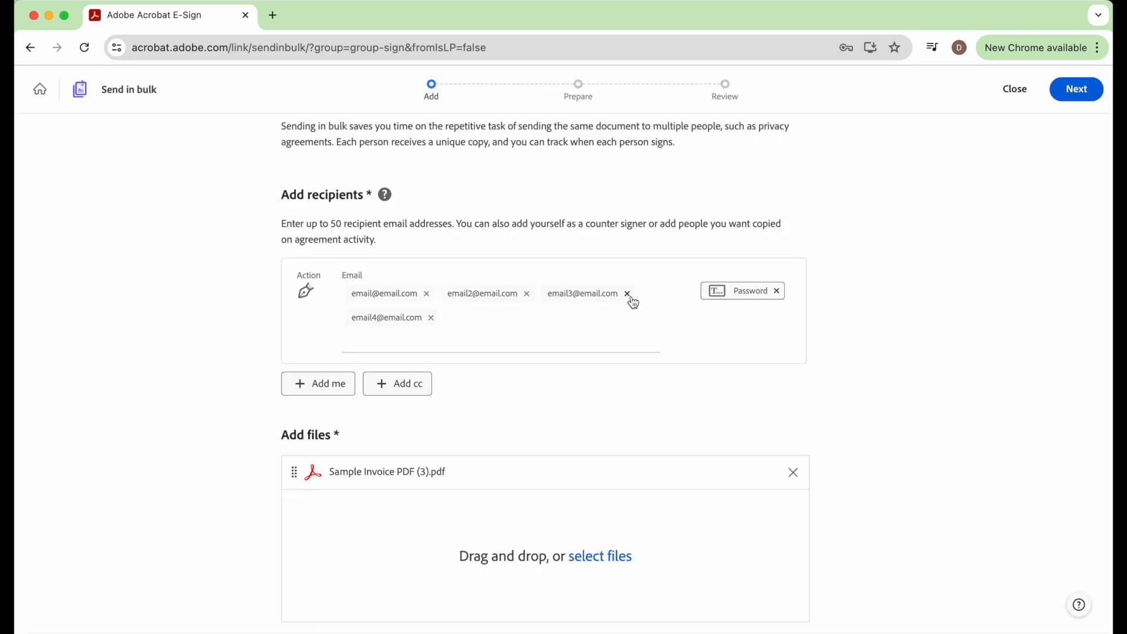
- Rename the agreement to 'Sample Invoice PDF' by removing the ' (3)' suffix
{"action": "scroll", "scroll_direction": "down", "scroll_amount": 3}
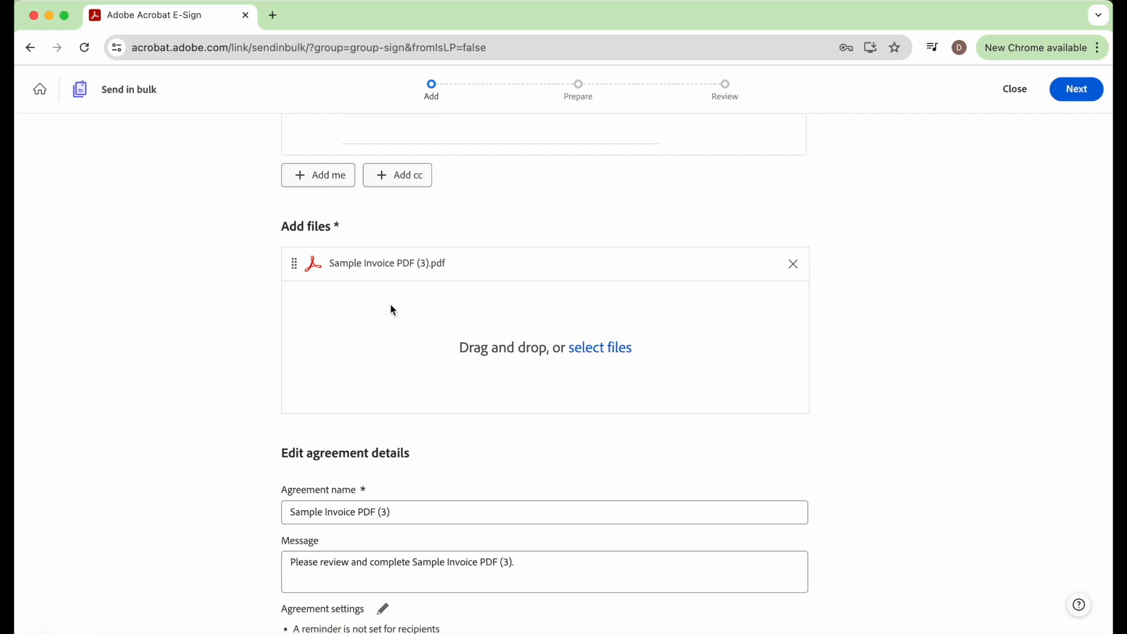
{"action": "mouse_move", "coordinate": [435, 268]}
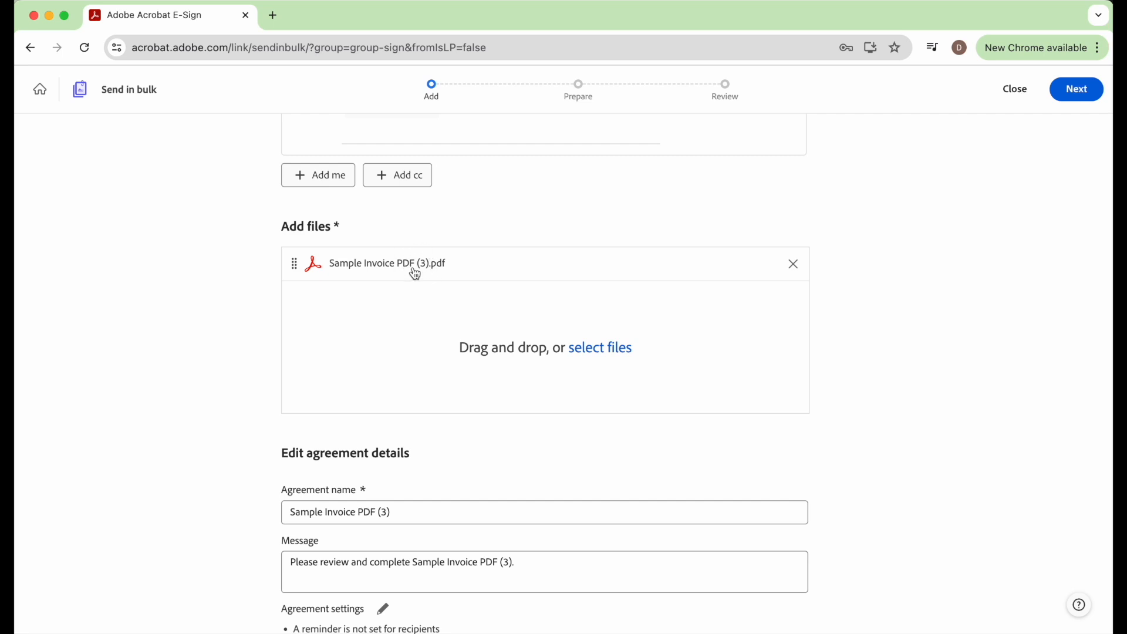
{"action": "scroll", "scroll_direction": "down", "scroll_amount": 3}
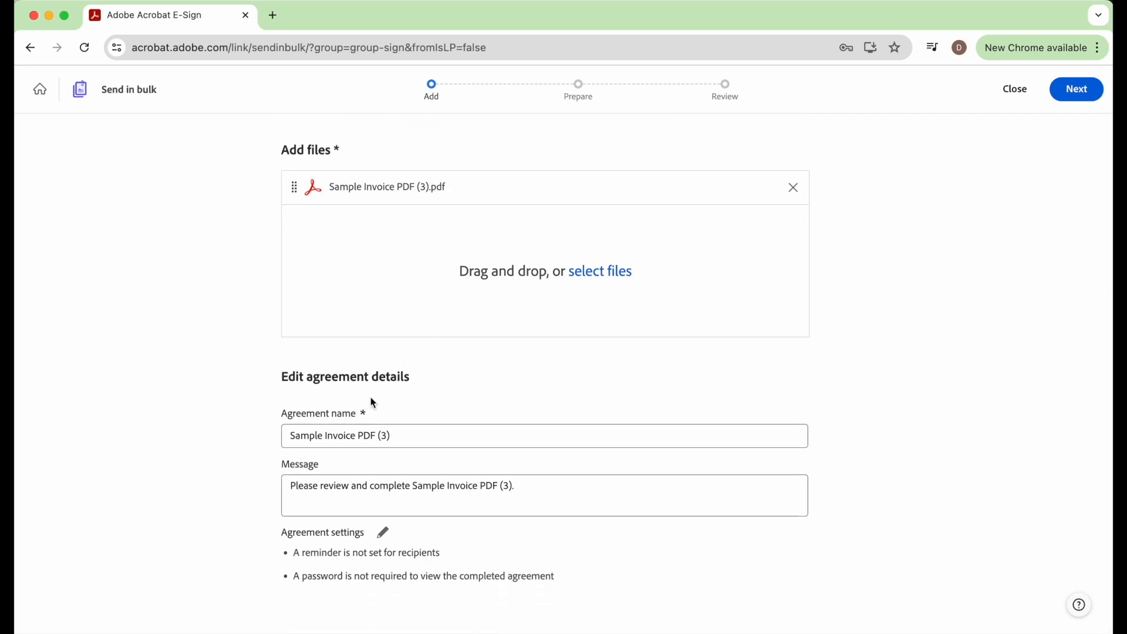
{"action": "mouse_move", "coordinate": [292, 390]}
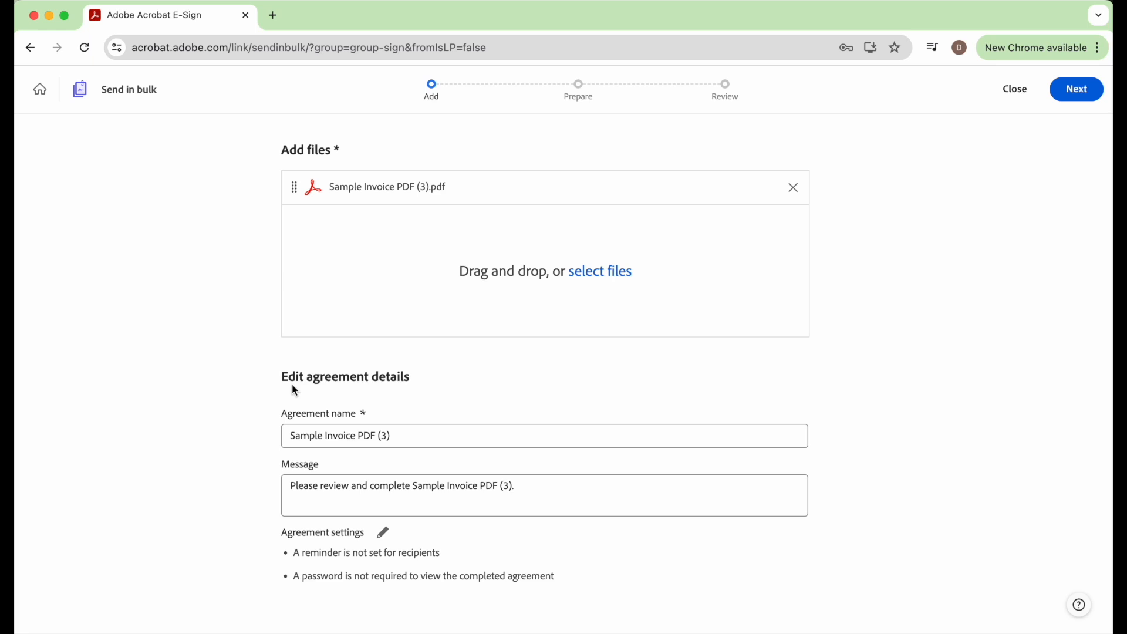
{"action": "mouse_move", "coordinate": [412, 422]}
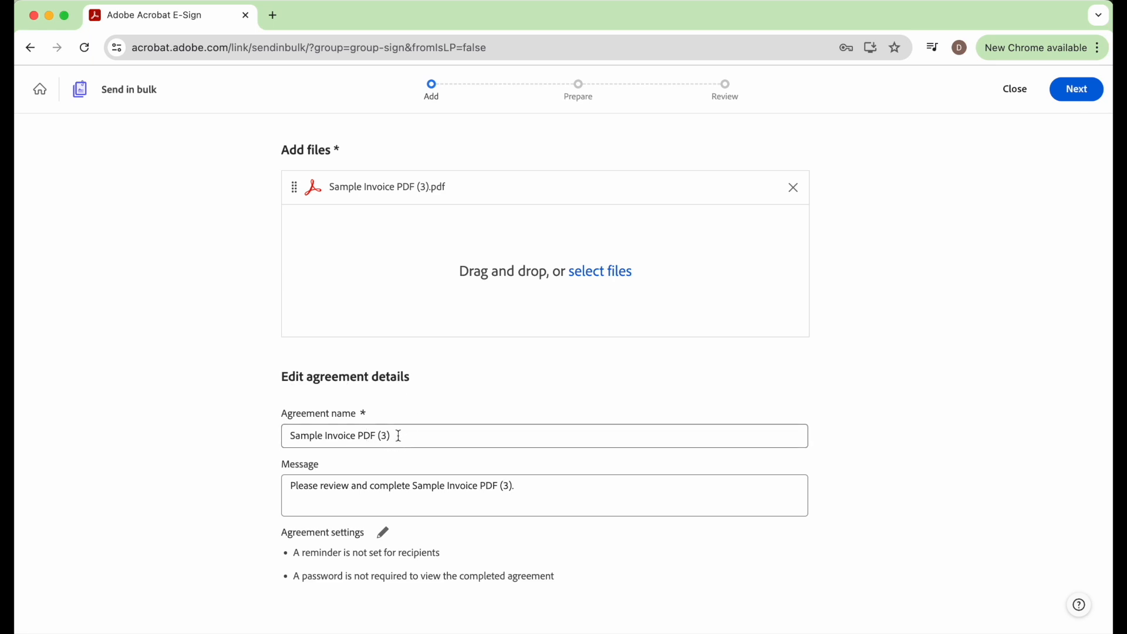
{"action": "left_click", "coordinate": [545, 435]}
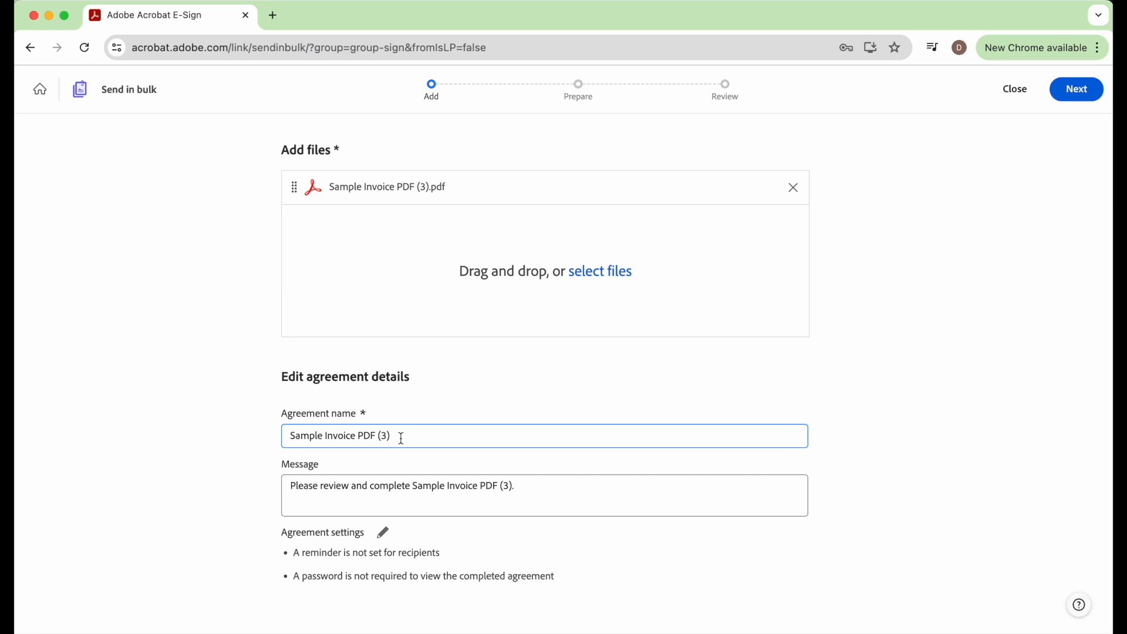
{"action": "key", "text": "Backspace"}
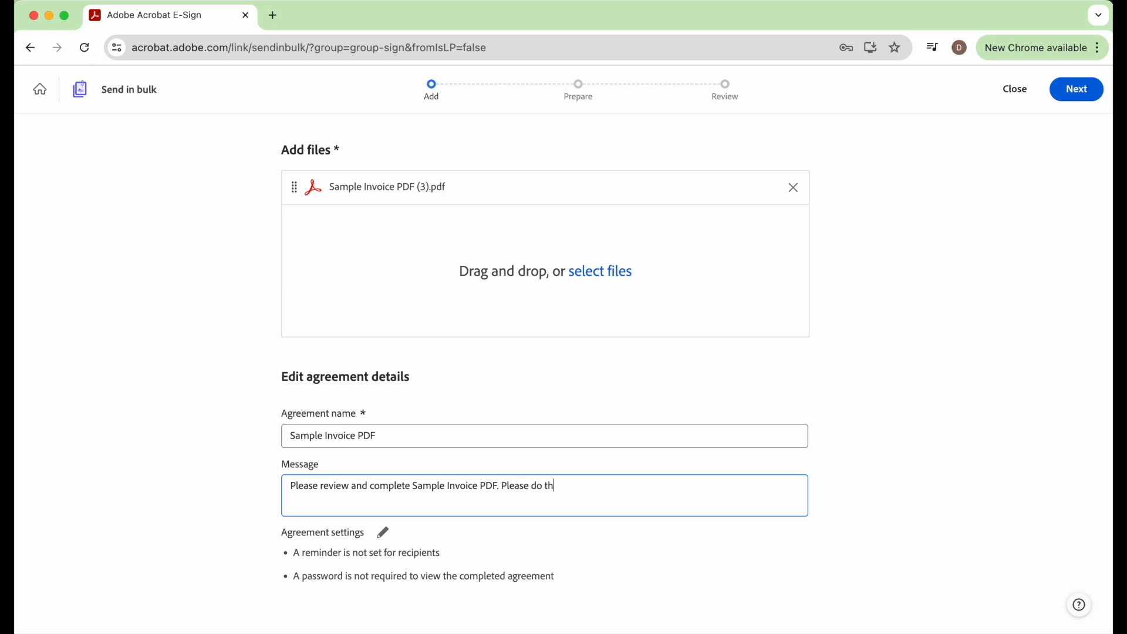
- Add 'Please do this ASAP.' and a '-Name' sign-off to the message
{"action": "type", "text": "is ASAP"}
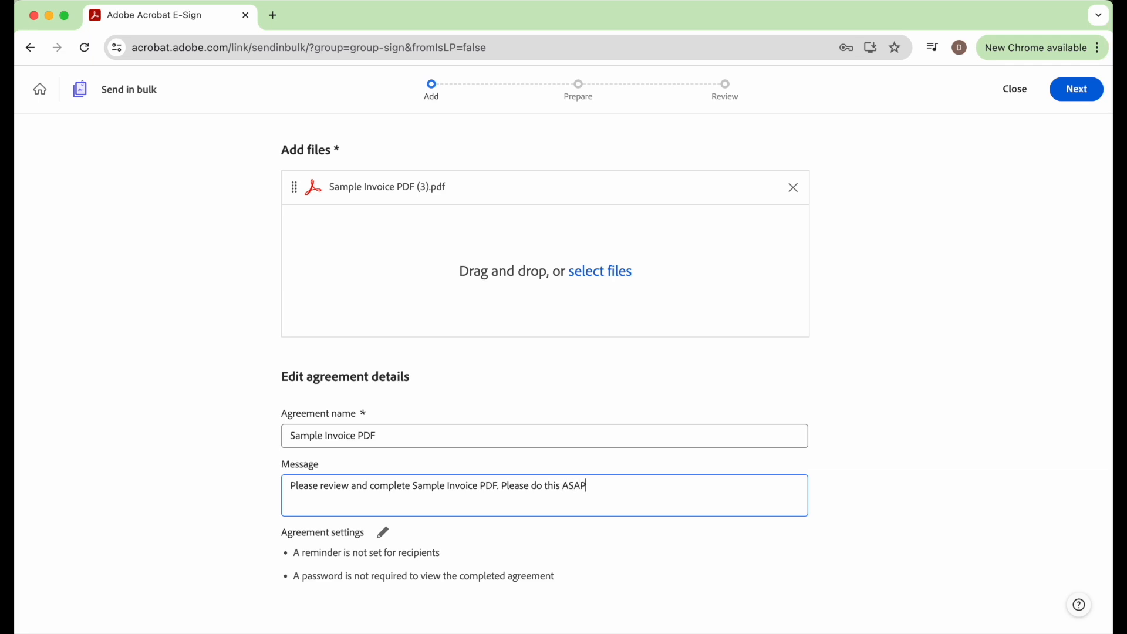
{"action": "type", "text": "."}
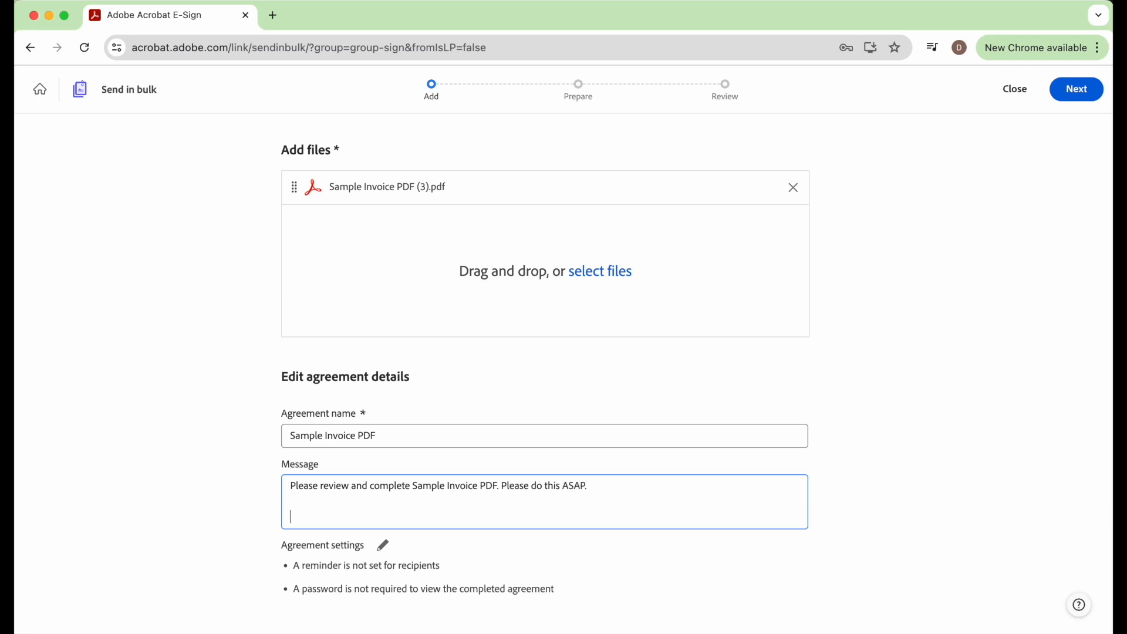
{"action": "type", "text": "-Name"}
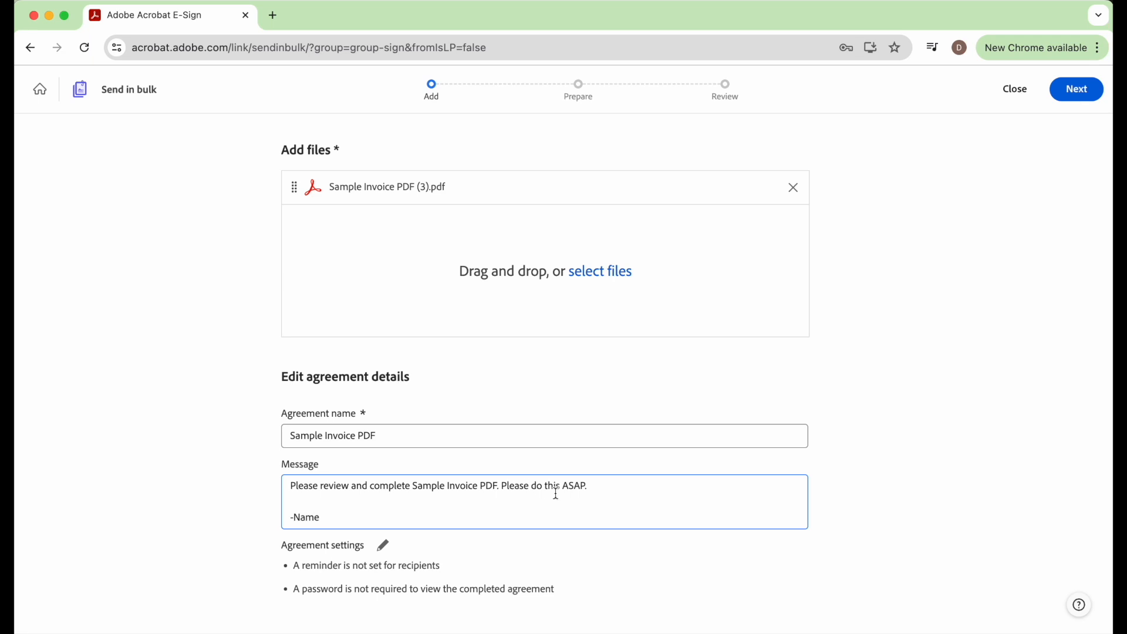
{"action": "mouse_move", "coordinate": [538, 441]}
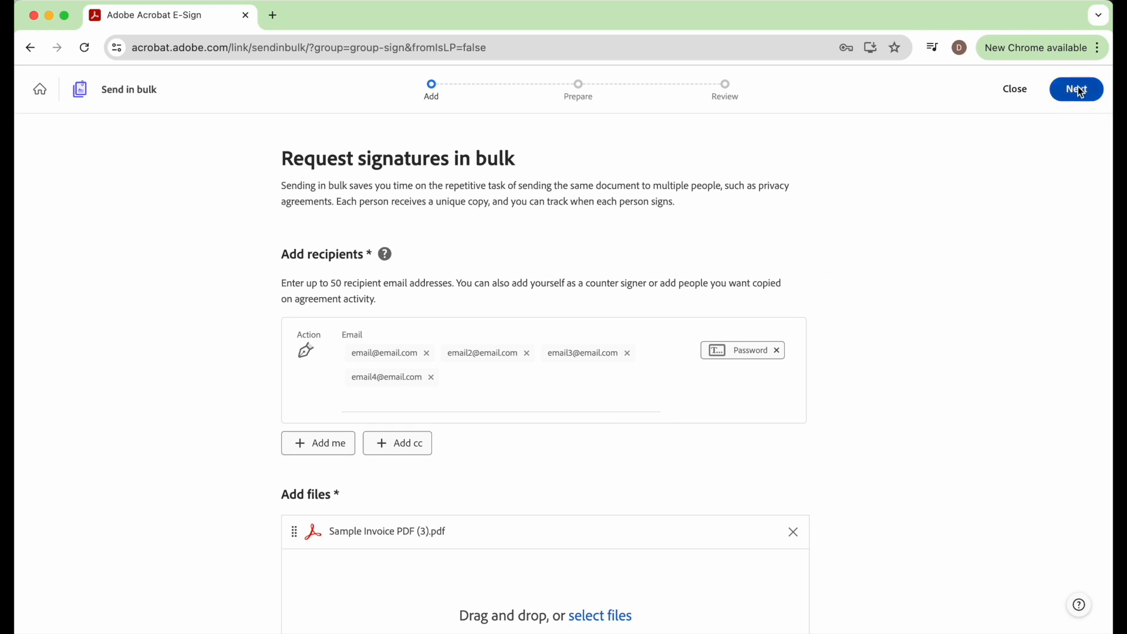
- Advance the bulk request to the Prepare step
{"action": "left_click", "coordinate": [1076, 89]}
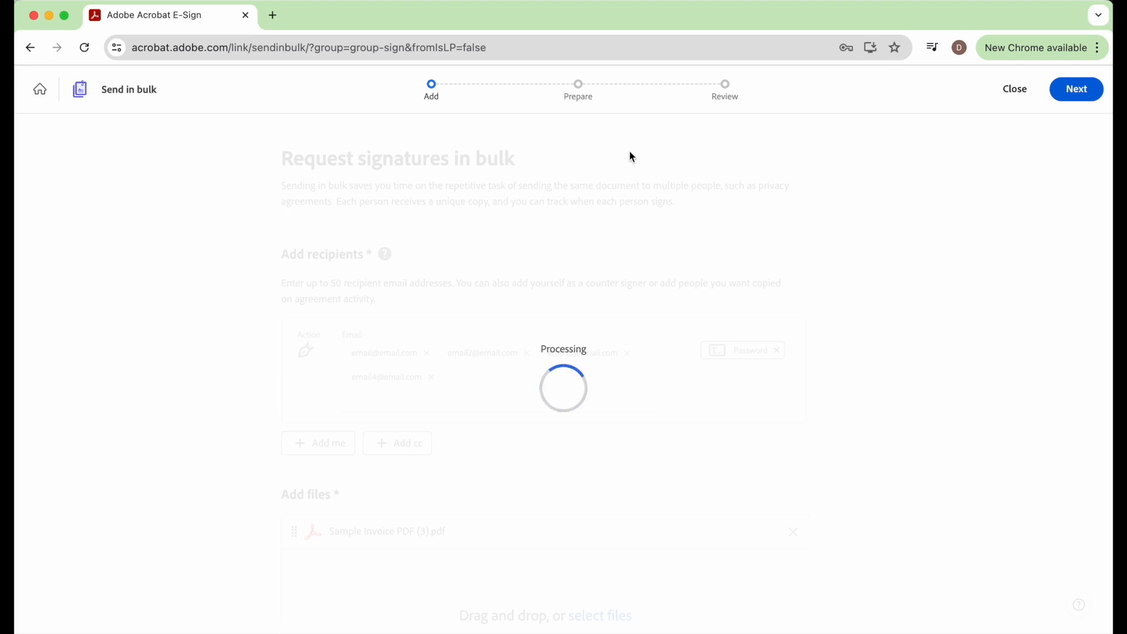
{"action": "left_click", "coordinate": [1077, 89]}
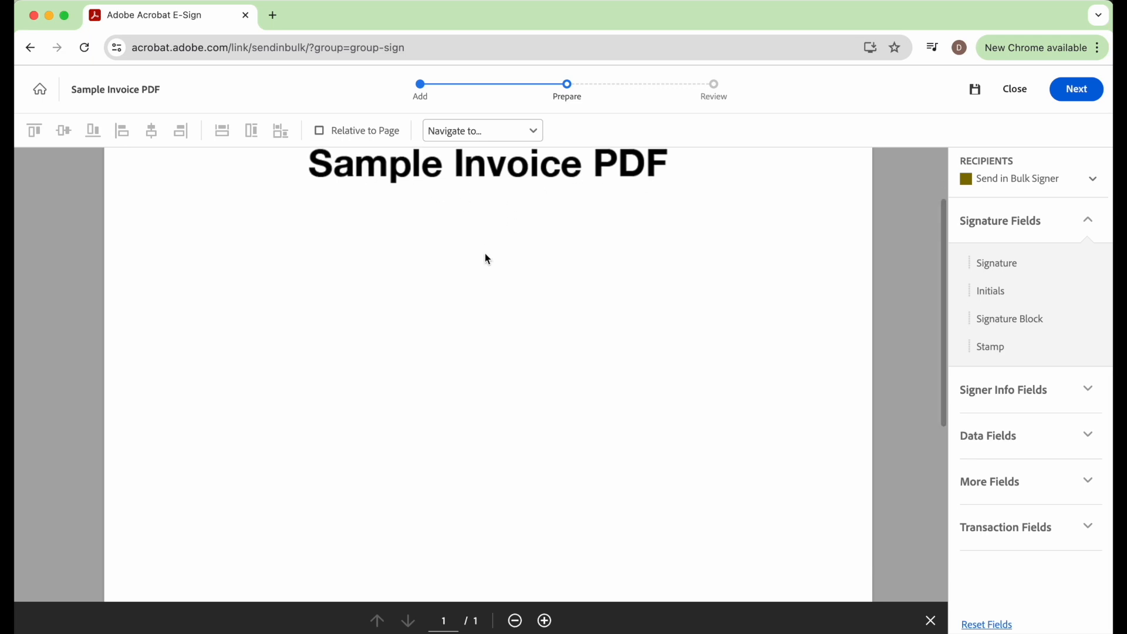
- Drag a Signature field onto the invoice page below its title
{"action": "scroll", "scroll_direction": "down", "scroll_amount": 3}
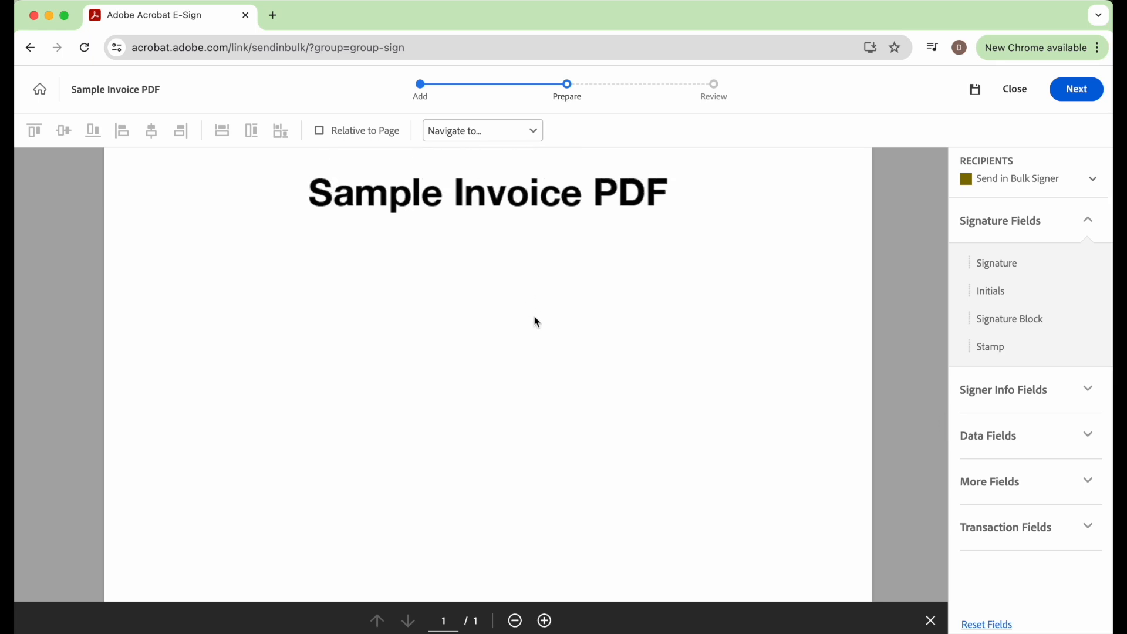
{"action": "mouse_move", "coordinate": [540, 328]}
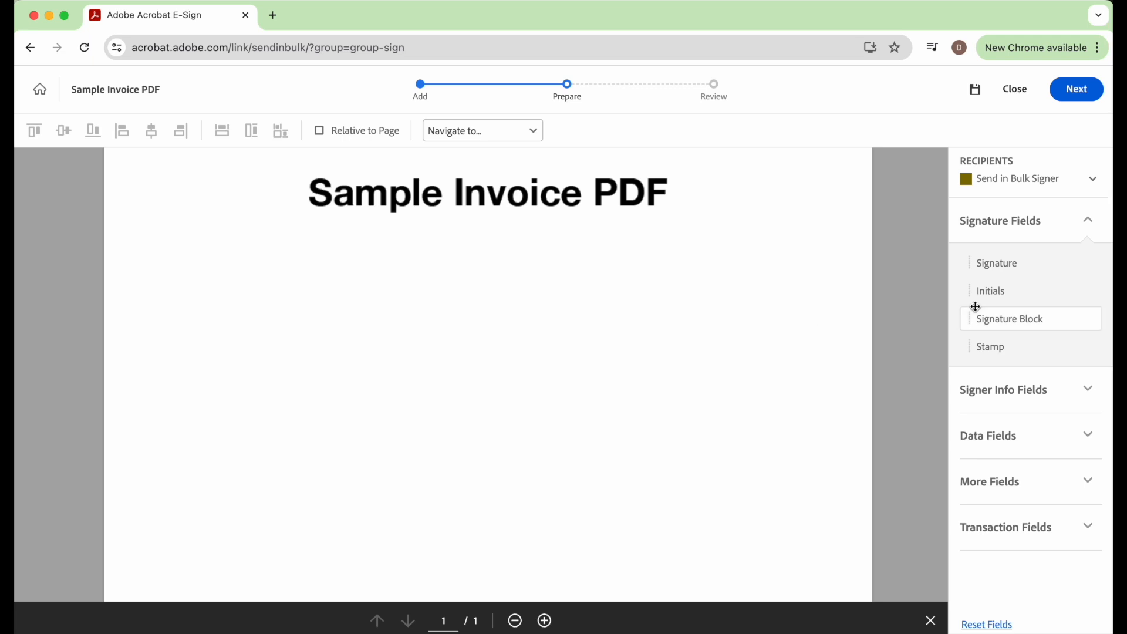
{"action": "mouse_move", "coordinate": [1016, 267]}
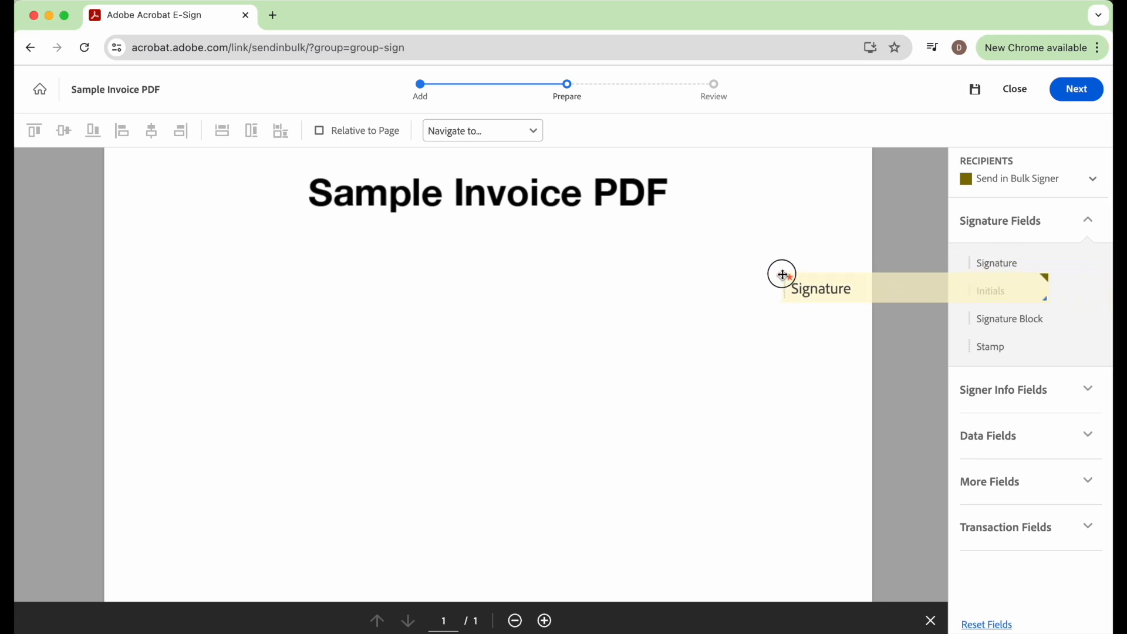
{"action": "left_click_drag", "start_coordinate": [782, 274], "coordinate": [202, 356]}
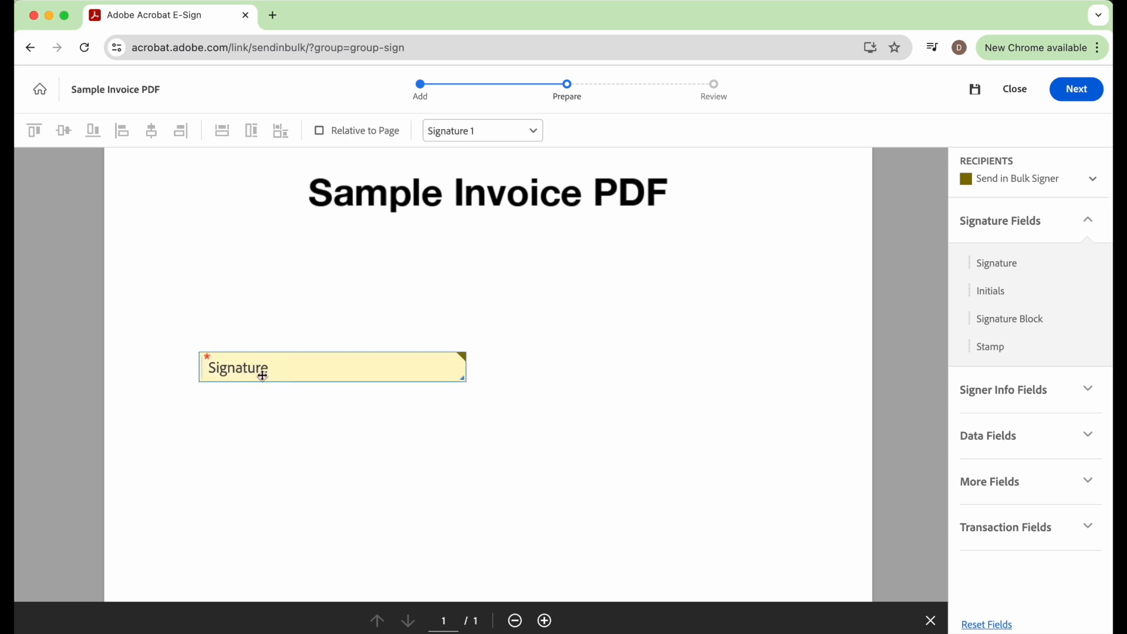
{"action": "mouse_move", "coordinate": [313, 379]}
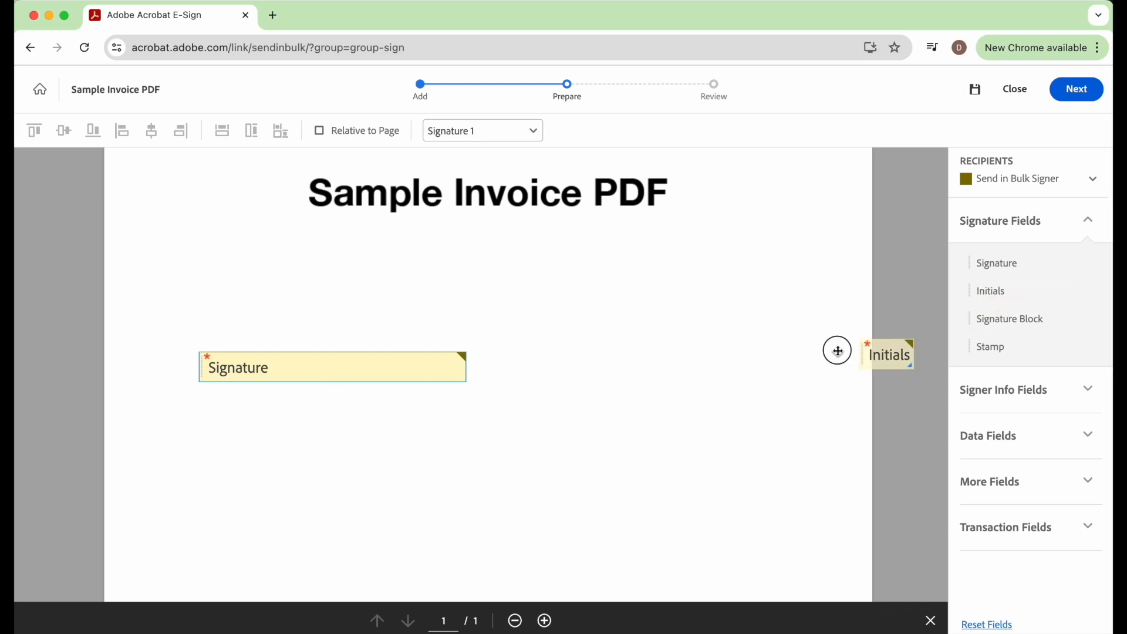
- Place an Initials field below the signature and a Signature Block near the page bottom
{"action": "left_click_drag", "start_coordinate": [888, 352], "coordinate": [246, 415]}
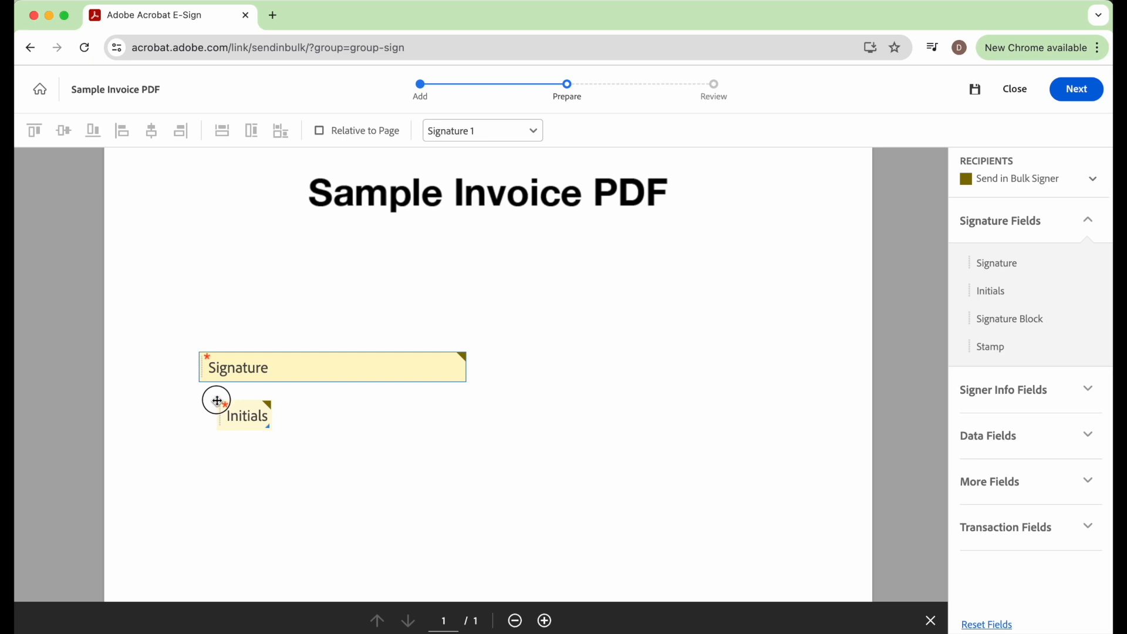
{"action": "left_click", "coordinate": [244, 415]}
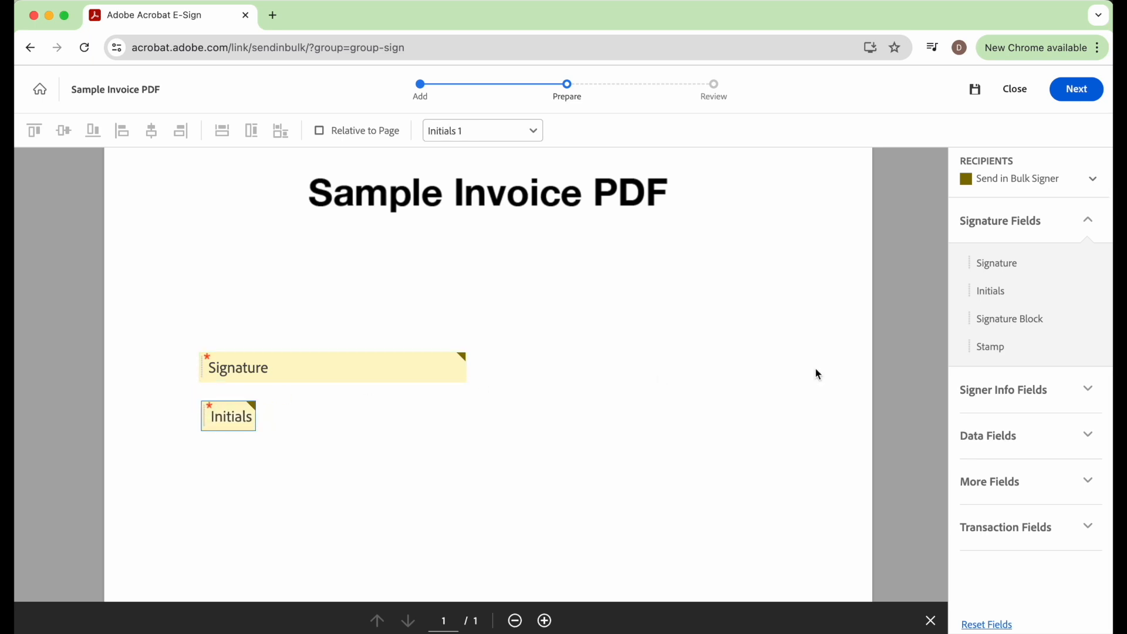
{"action": "mouse_move", "coordinate": [1031, 318]}
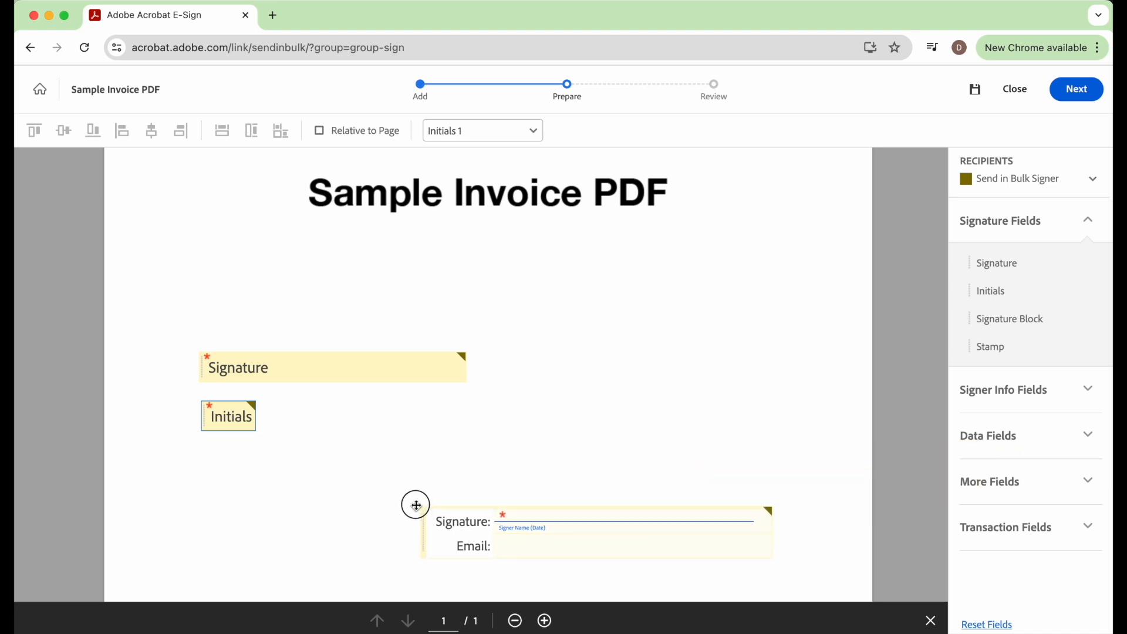
{"action": "left_click_drag", "start_coordinate": [596, 522], "coordinate": [360, 503]}
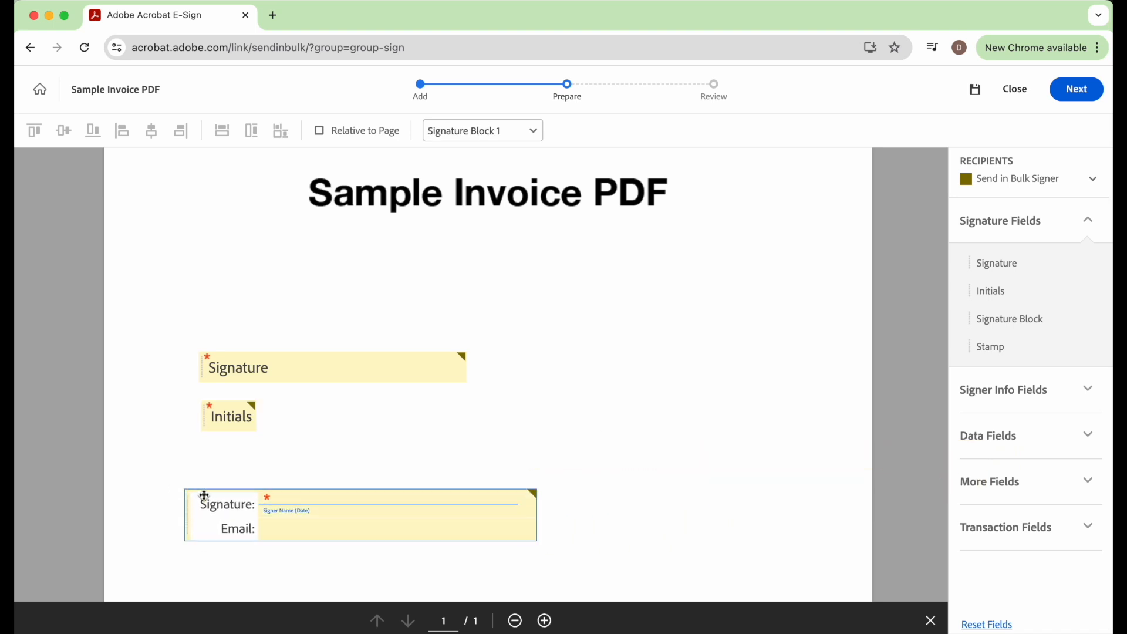
{"action": "mouse_move", "coordinate": [289, 500]}
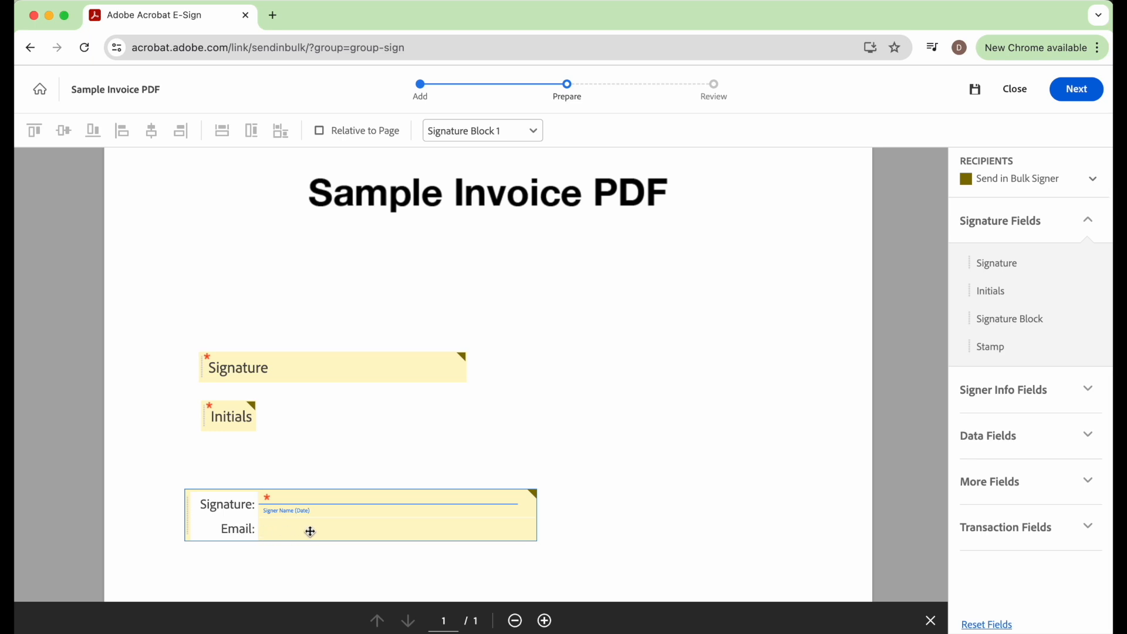
{"action": "mouse_move", "coordinate": [304, 521]}
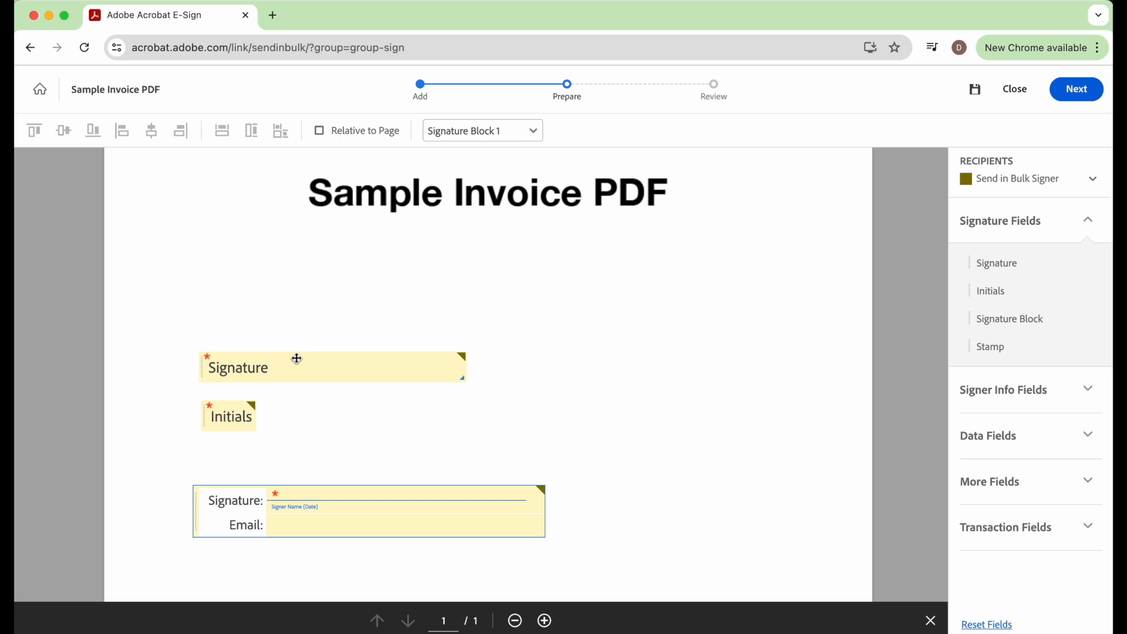
{"action": "mouse_move", "coordinate": [260, 412]}
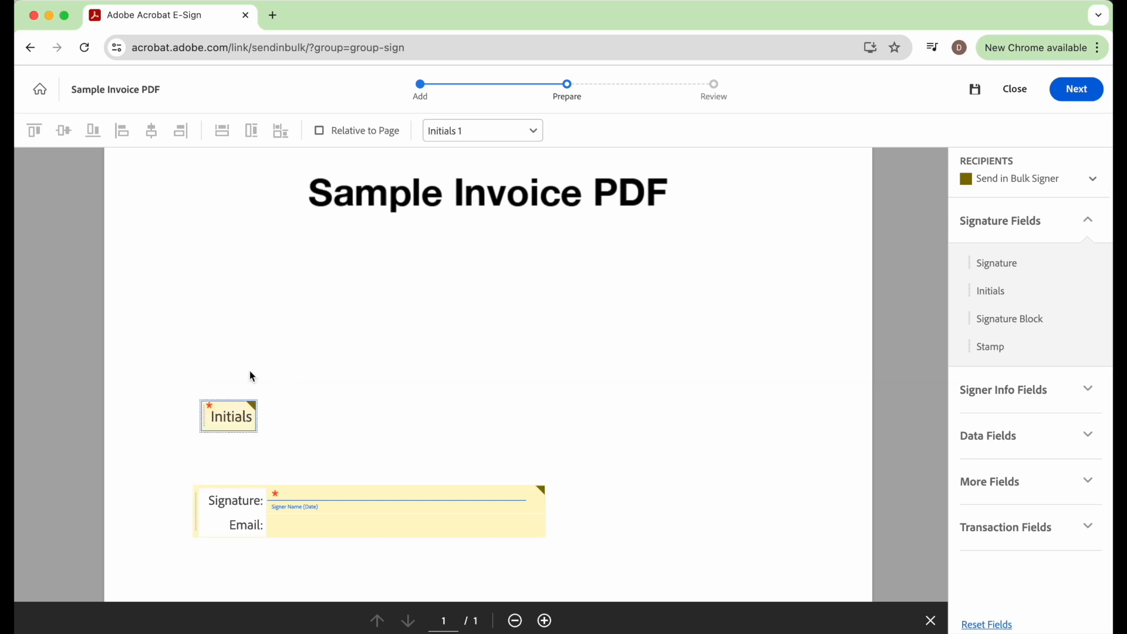
- Delete the standalone Initials field and continue to Review and send
{"action": "left_click", "coordinate": [368, 512]}
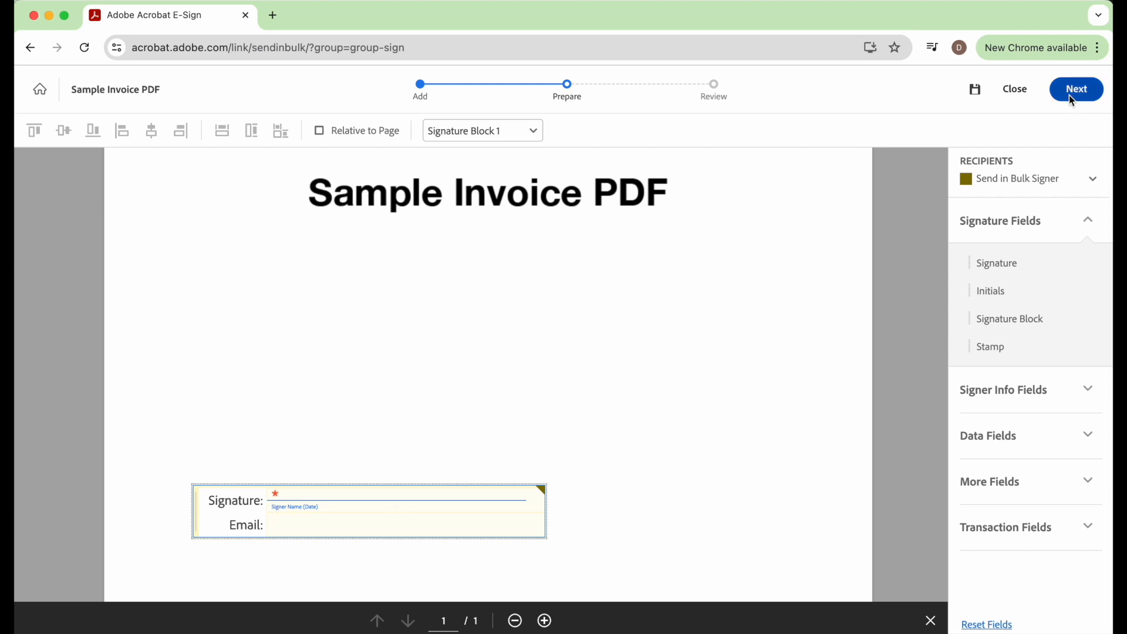
{"action": "left_click", "coordinate": [1077, 88]}
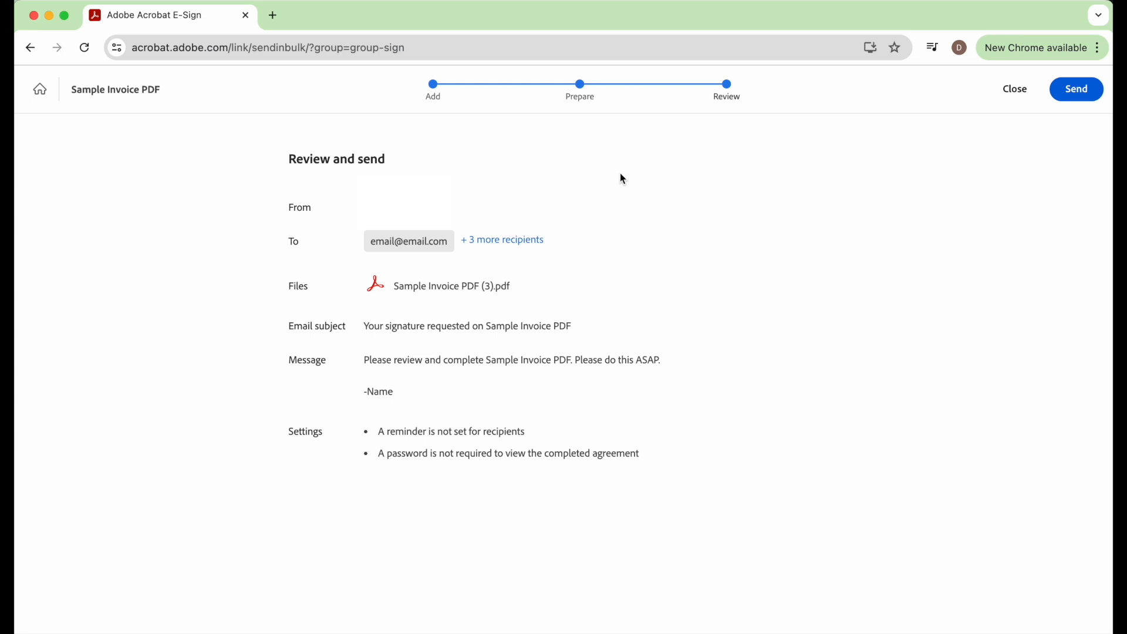
{"action": "mouse_move", "coordinate": [455, 251]}
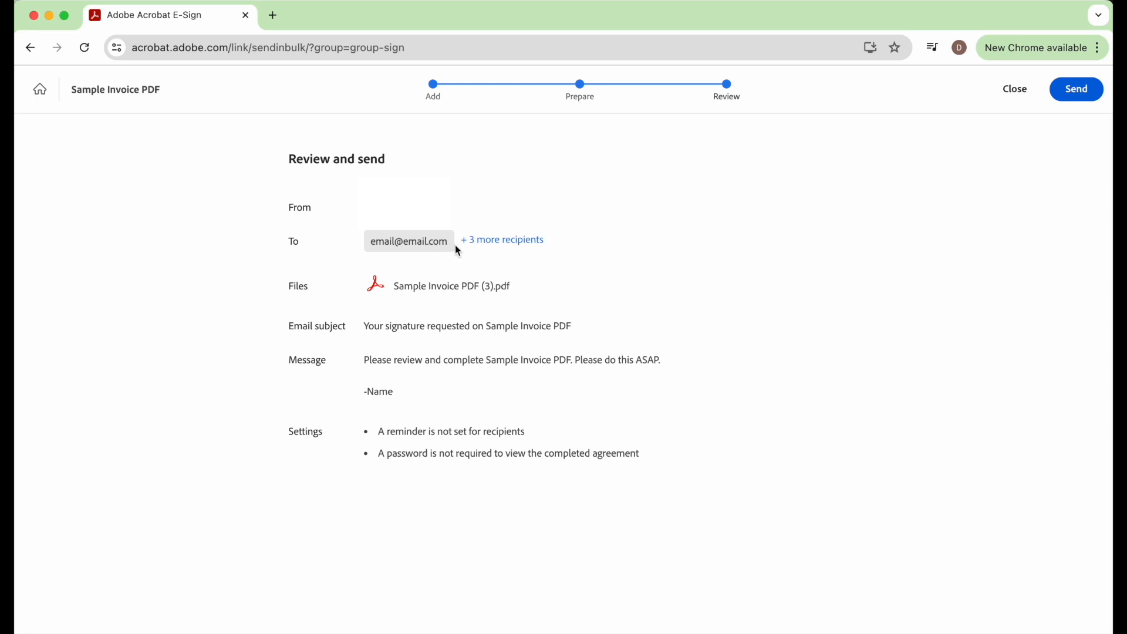
{"action": "mouse_move", "coordinate": [391, 252]}
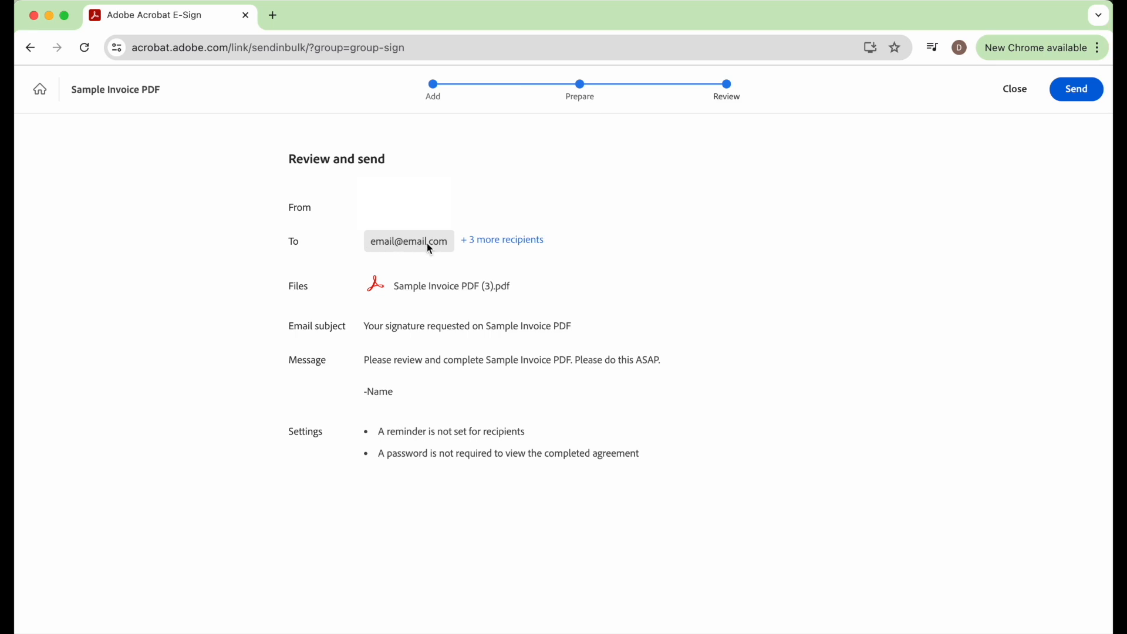
- Expand '+ 3 more recipients' to show all four addresses
{"action": "left_click", "coordinate": [502, 239]}
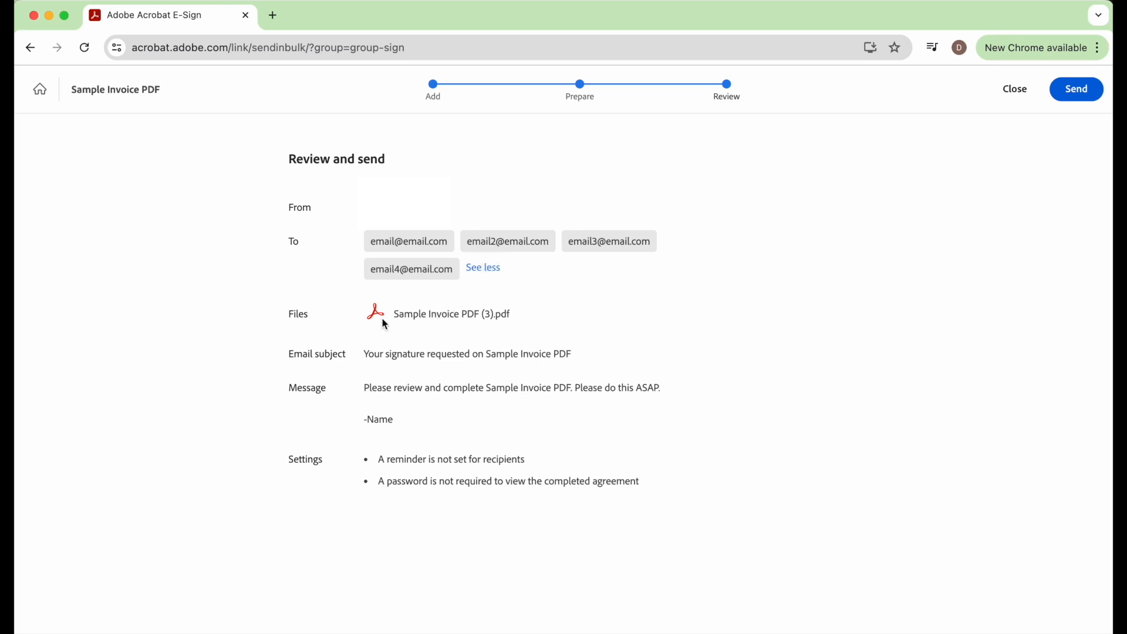
{"action": "mouse_move", "coordinate": [484, 320]}
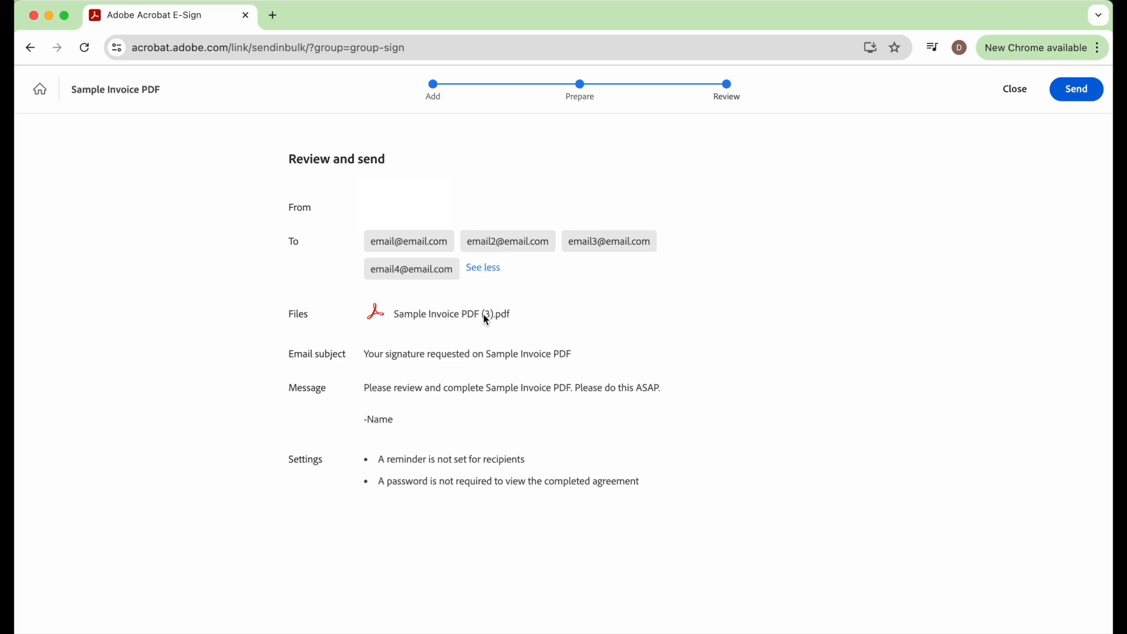
{"action": "mouse_move", "coordinate": [371, 355]}
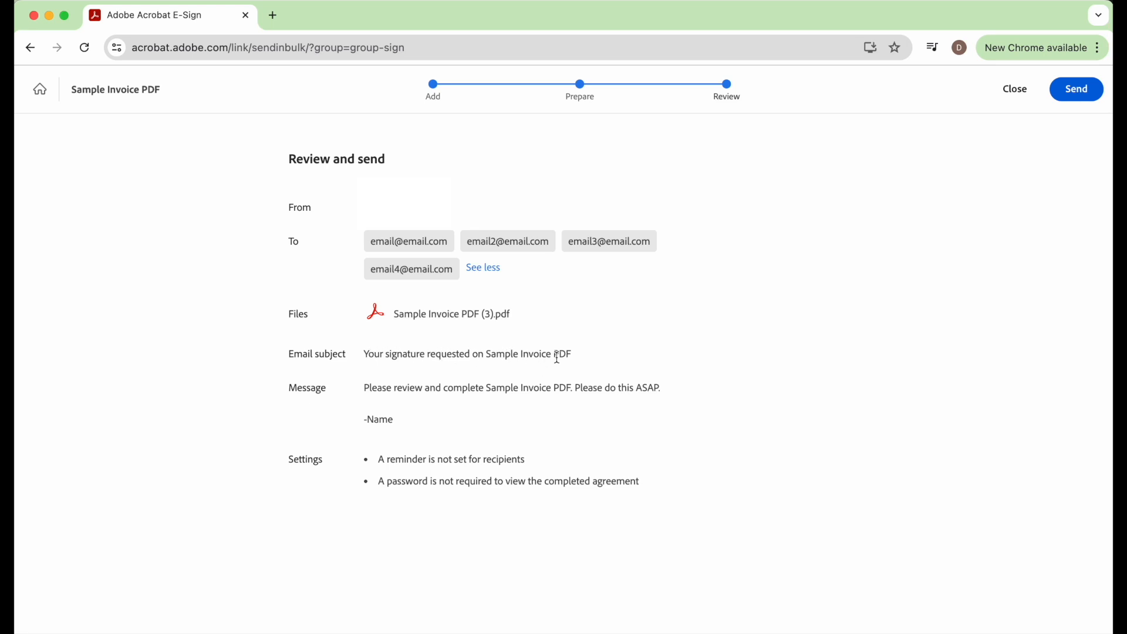
{"action": "mouse_move", "coordinate": [348, 356]}
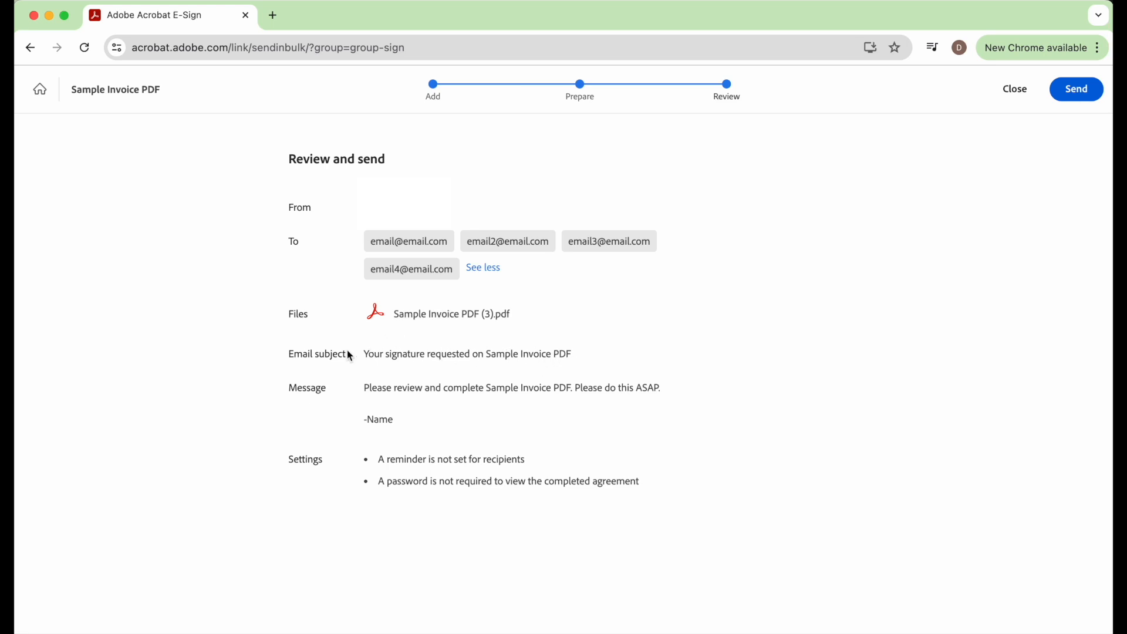
{"action": "mouse_move", "coordinate": [465, 382]}
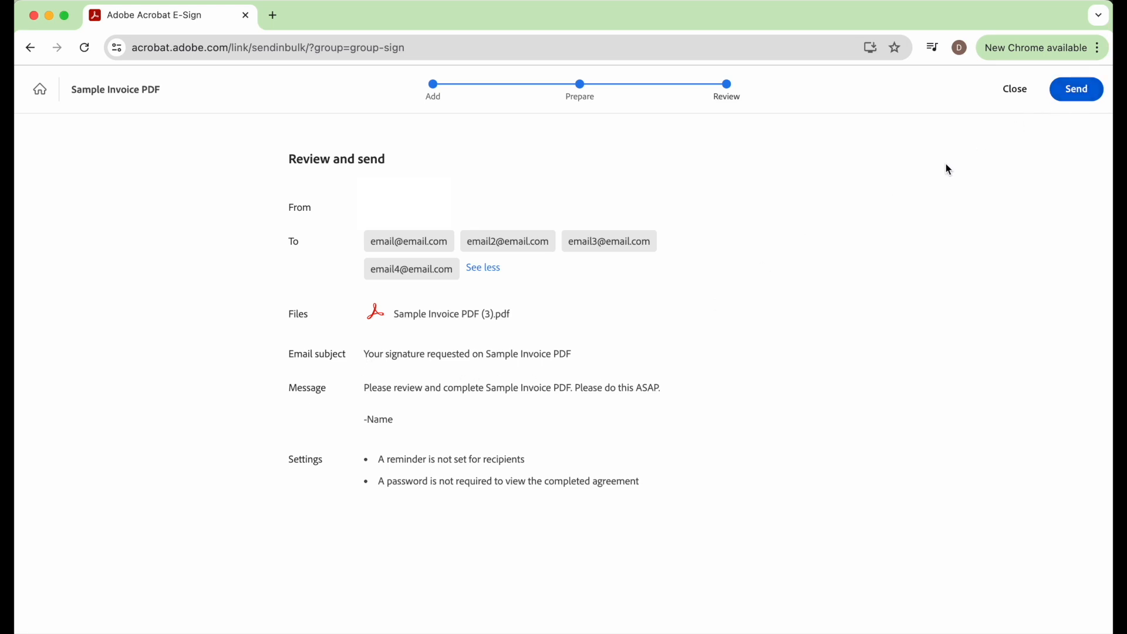
- Send the Sample Invoice PDF signature request to all four recipients
{"action": "left_click", "coordinate": [1077, 89]}
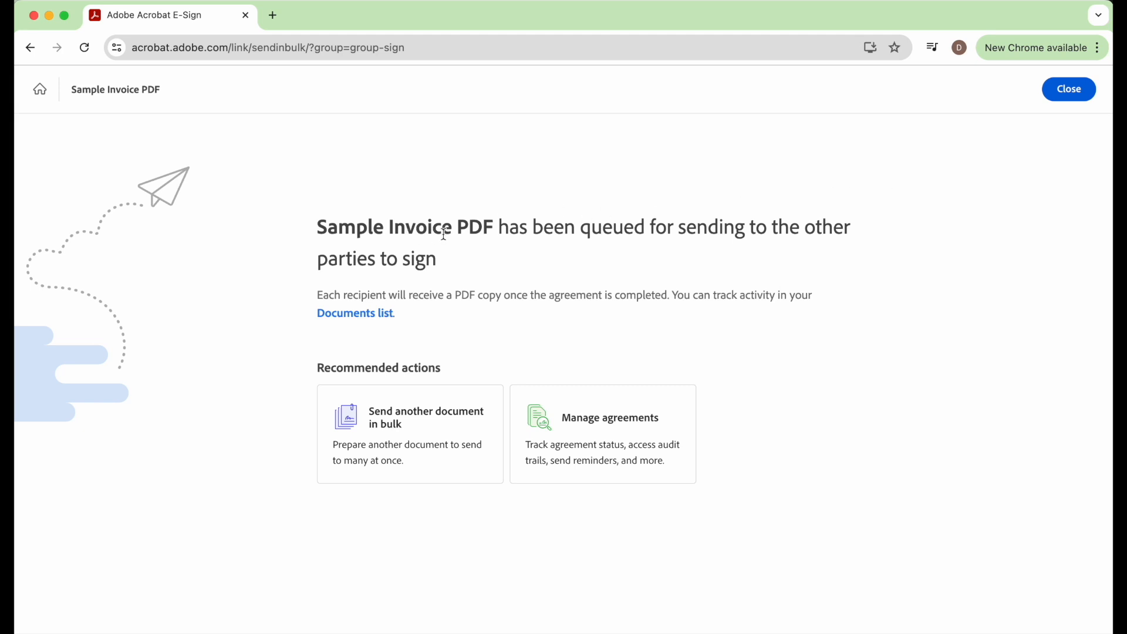
{"action": "mouse_move", "coordinate": [625, 232]}
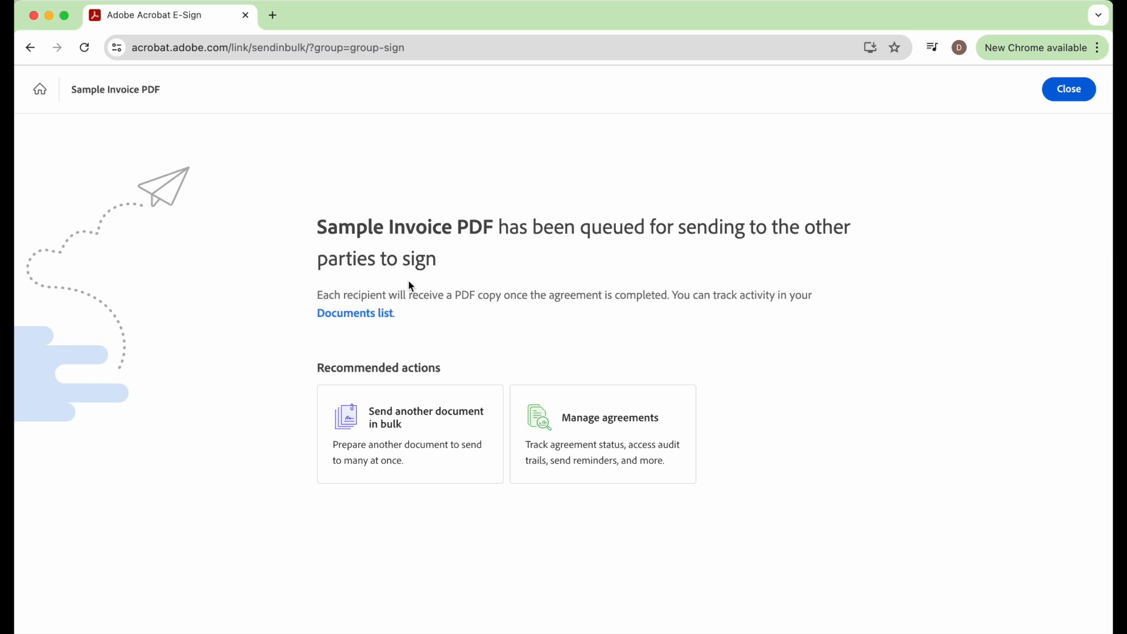
{"action": "mouse_move", "coordinate": [417, 316]}
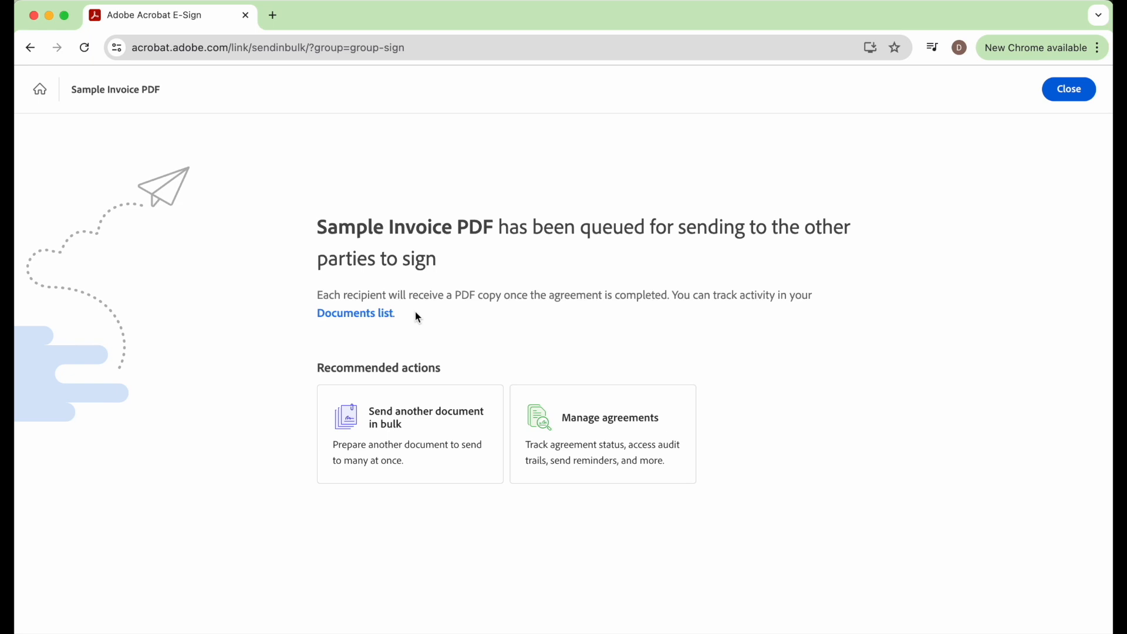
{"action": "mouse_move", "coordinate": [355, 313]}
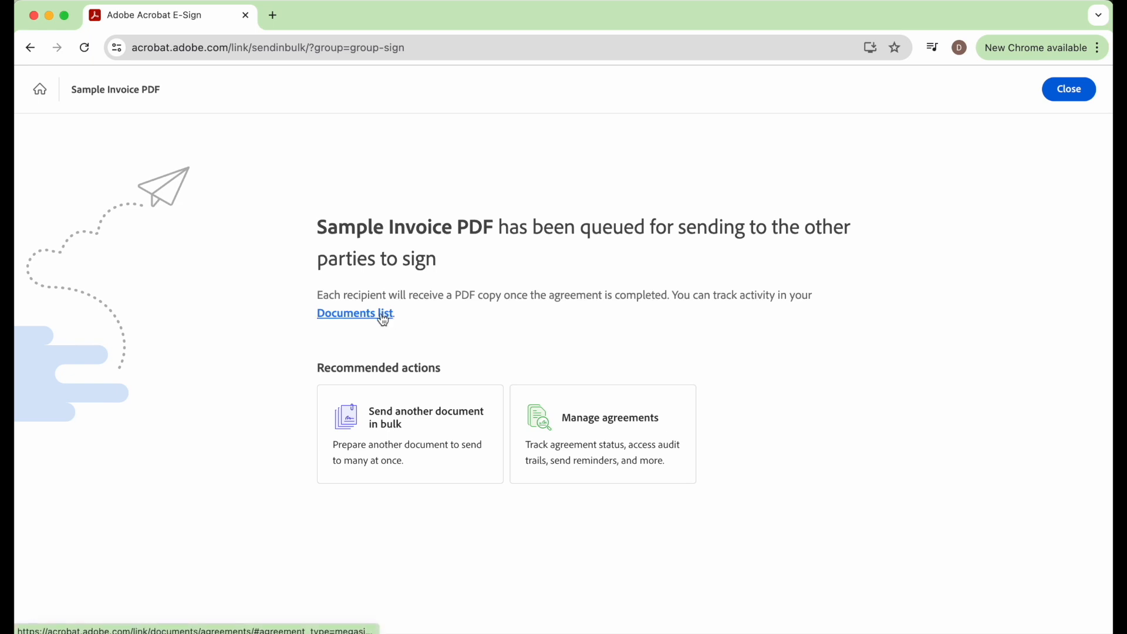
- Check the Sample Invoice PDF bulk send is Out for signature, then go Home
{"action": "left_click", "coordinate": [355, 313]}
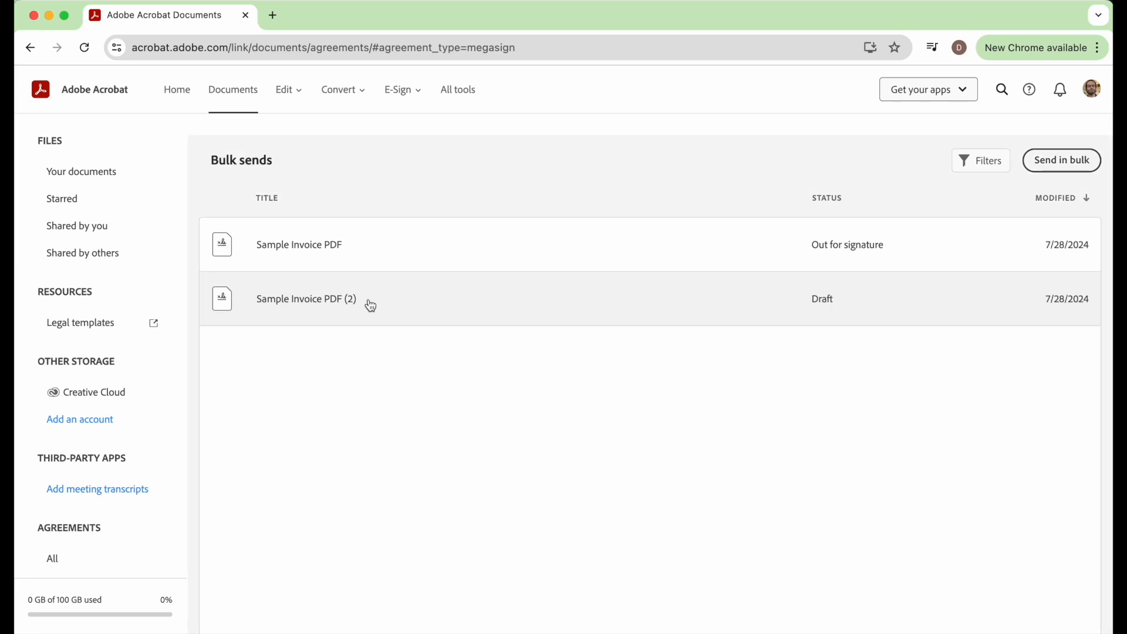
{"action": "mouse_move", "coordinate": [363, 260]}
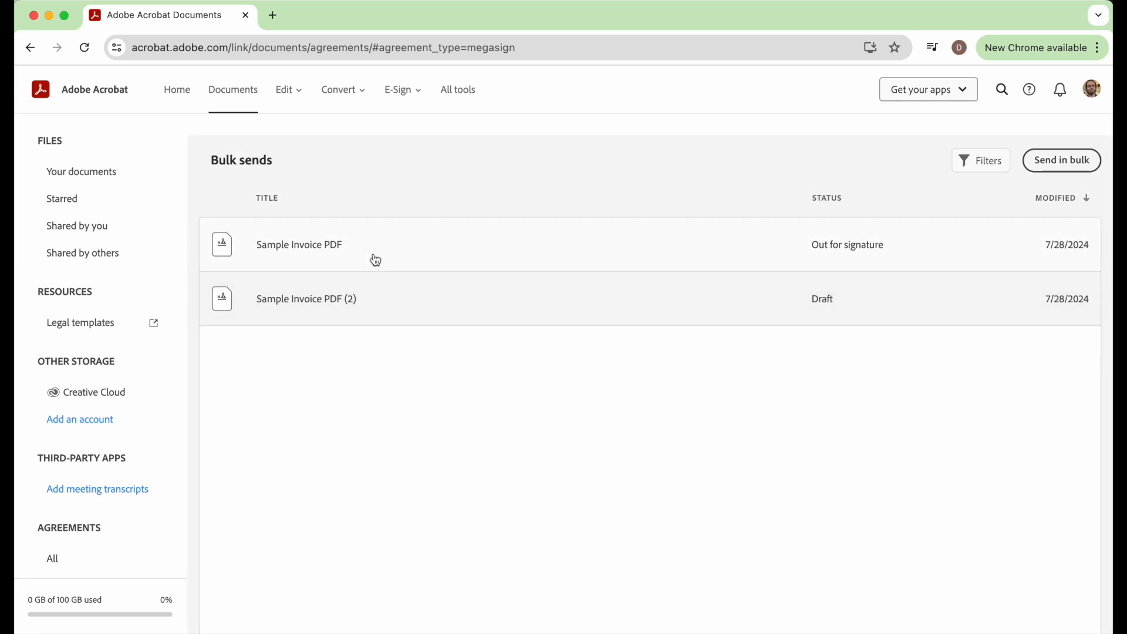
{"action": "mouse_move", "coordinate": [769, 253]}
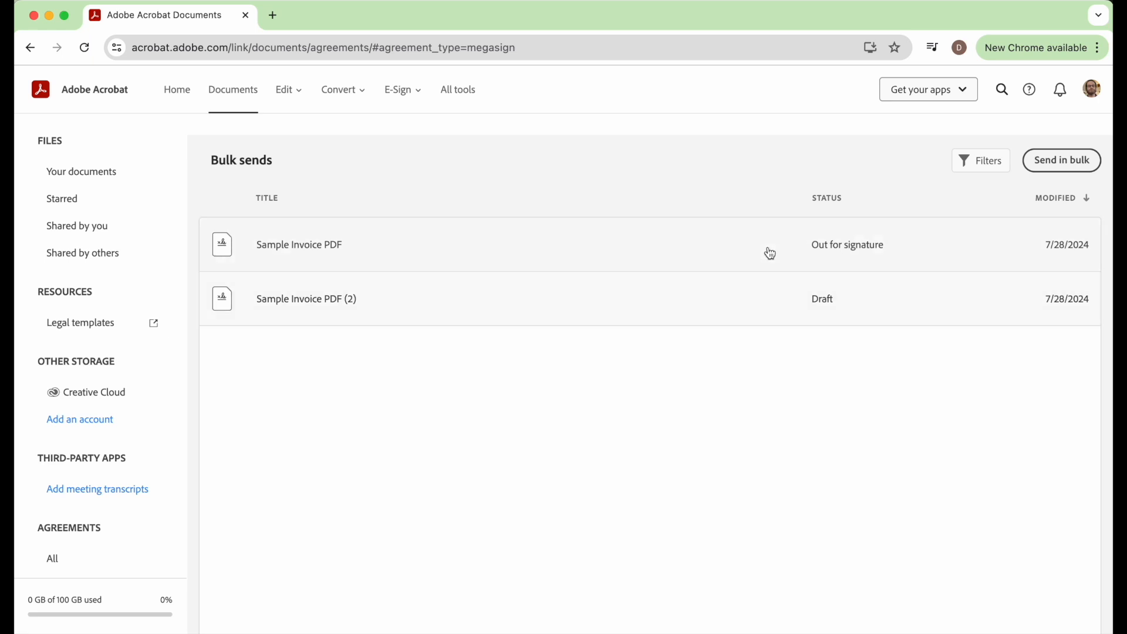
{"action": "mouse_move", "coordinate": [867, 253]}
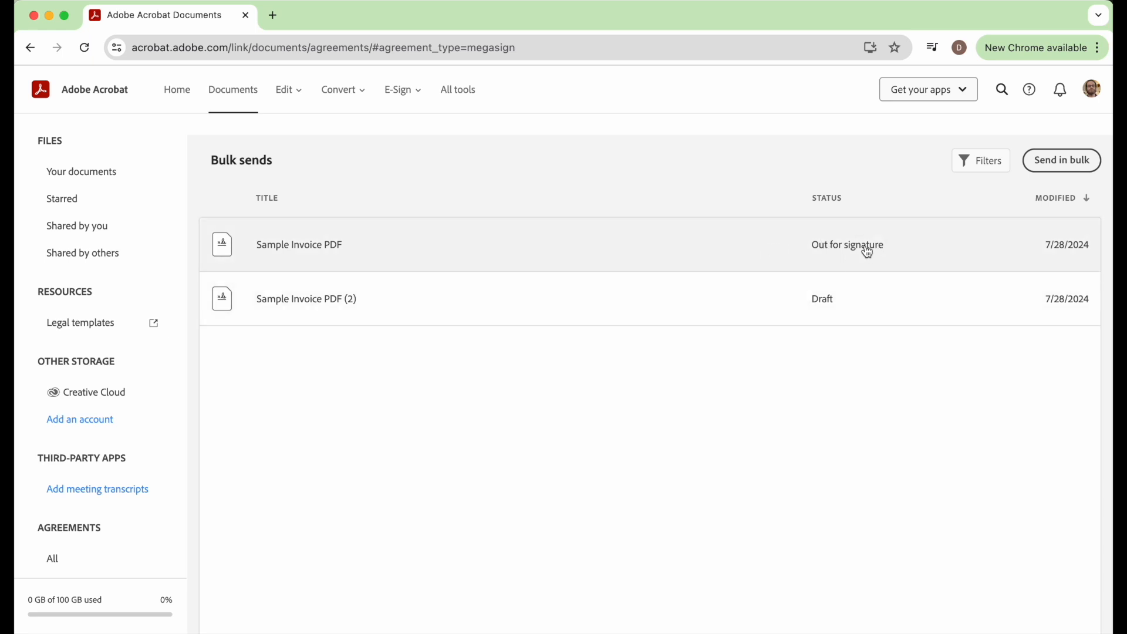
{"action": "left_click", "coordinate": [299, 244]}
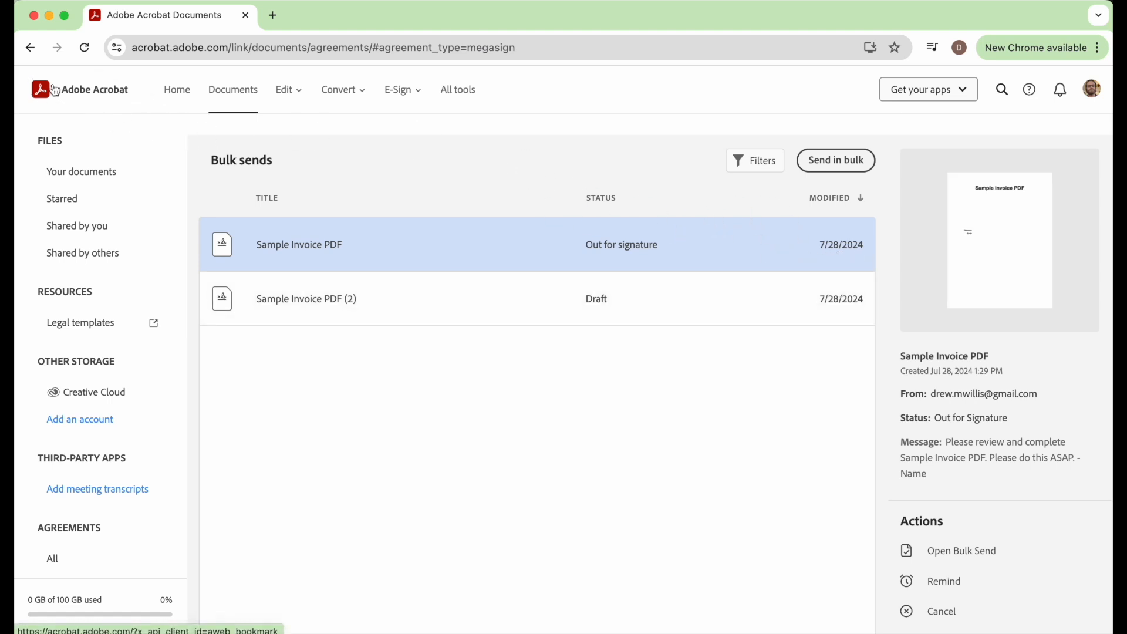
{"action": "left_click", "coordinate": [177, 90]}
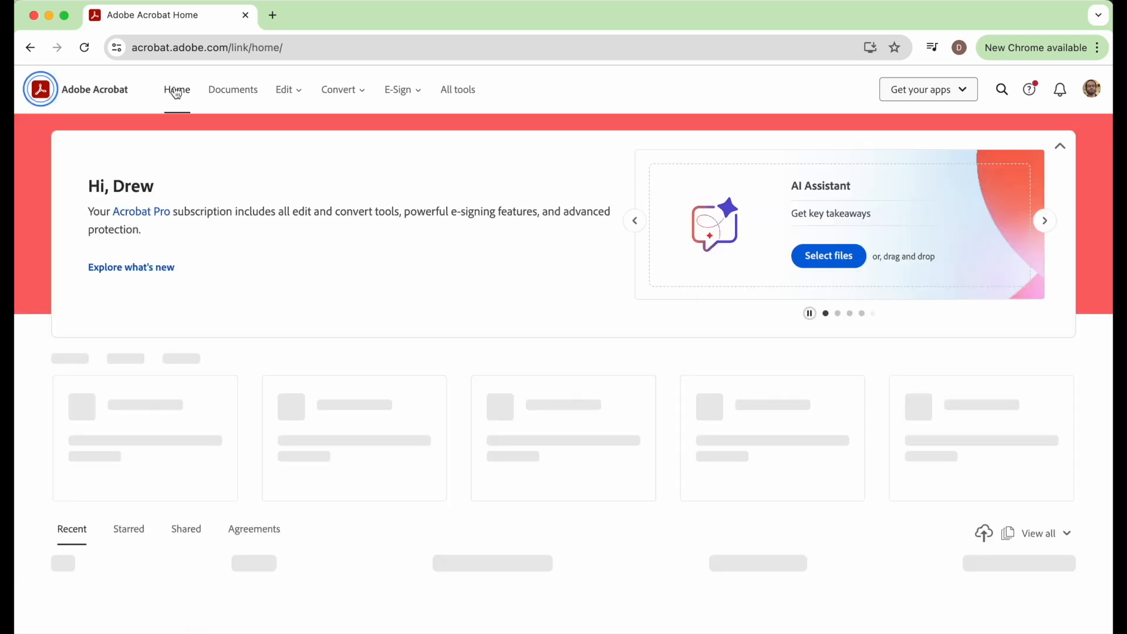